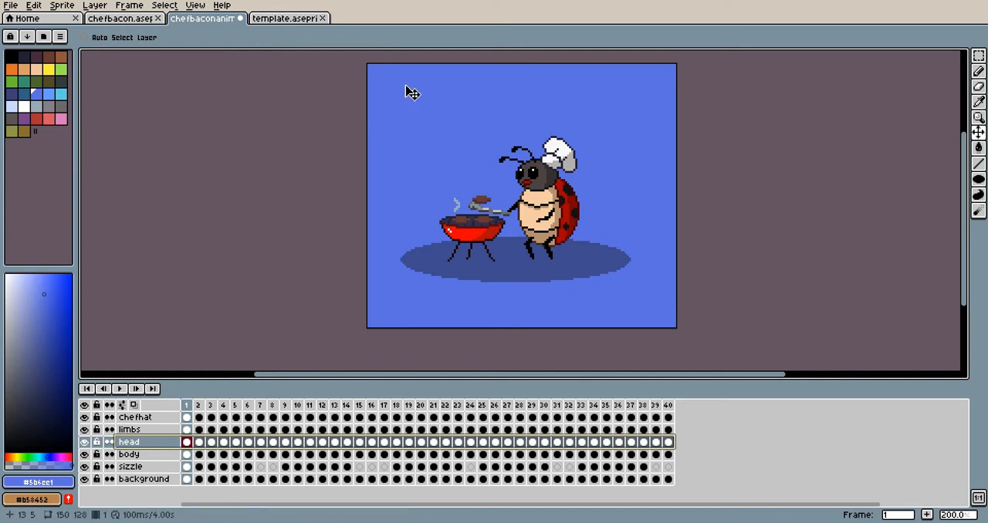
mouse_move(300, 39)
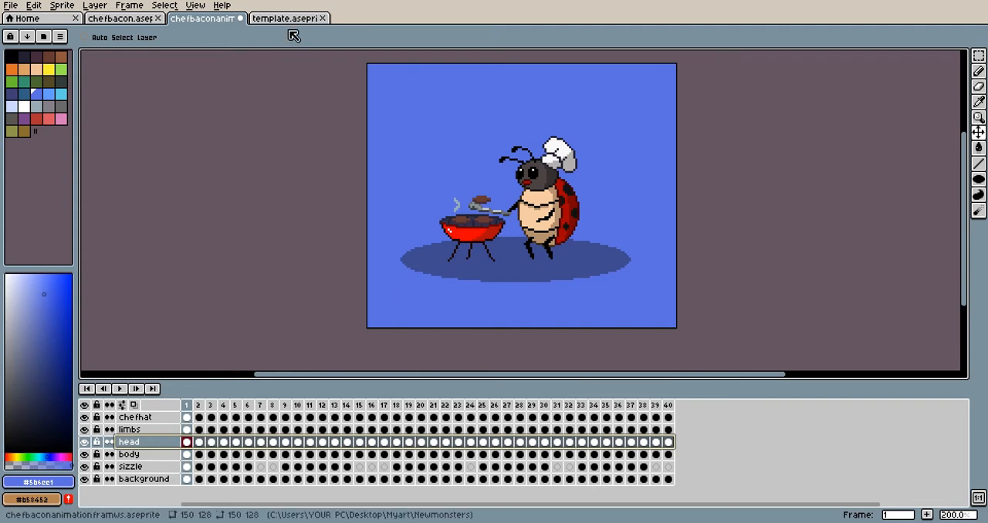
Step: Glance at the template file, return to the ladybug animation and preview it playing
left_click(285, 20)
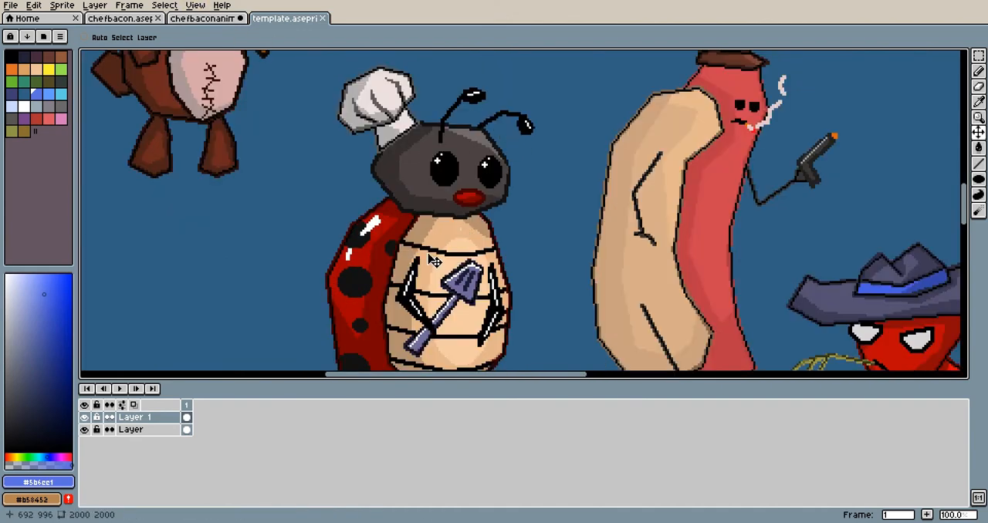
left_click(199, 19)
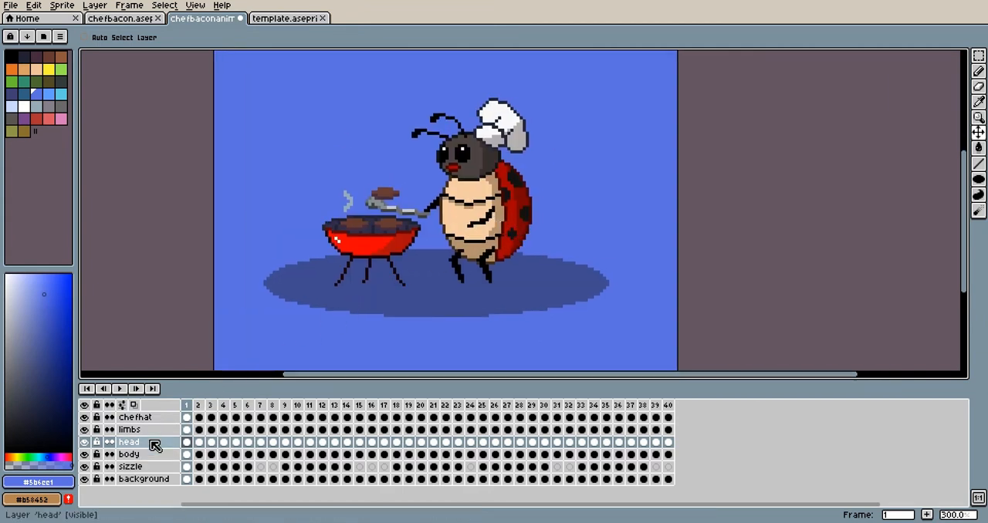
left_click(121, 389)
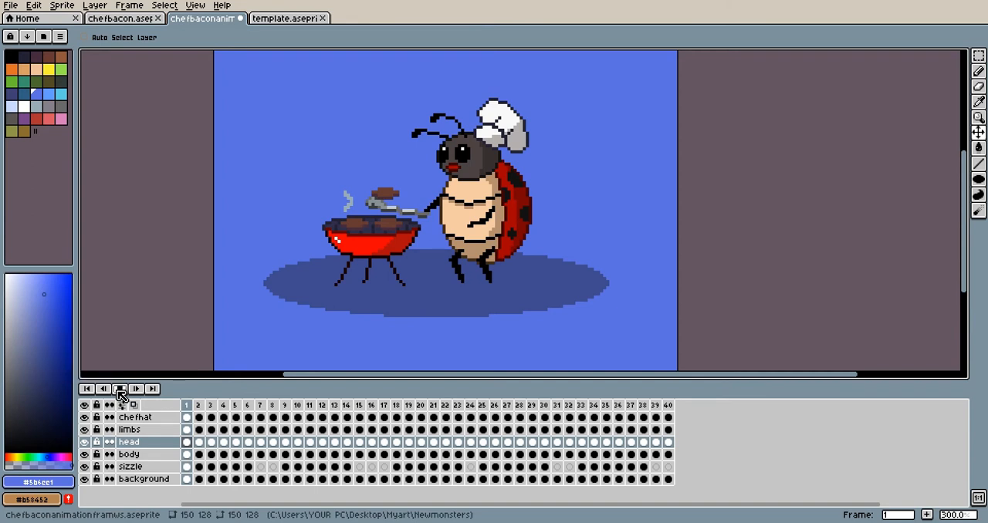
left_click(121, 389)
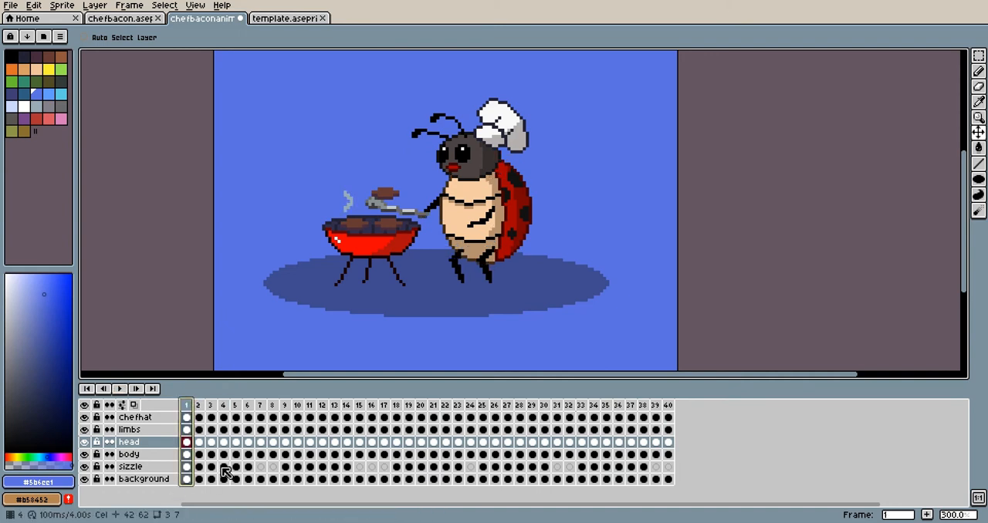
mouse_move(309, 279)
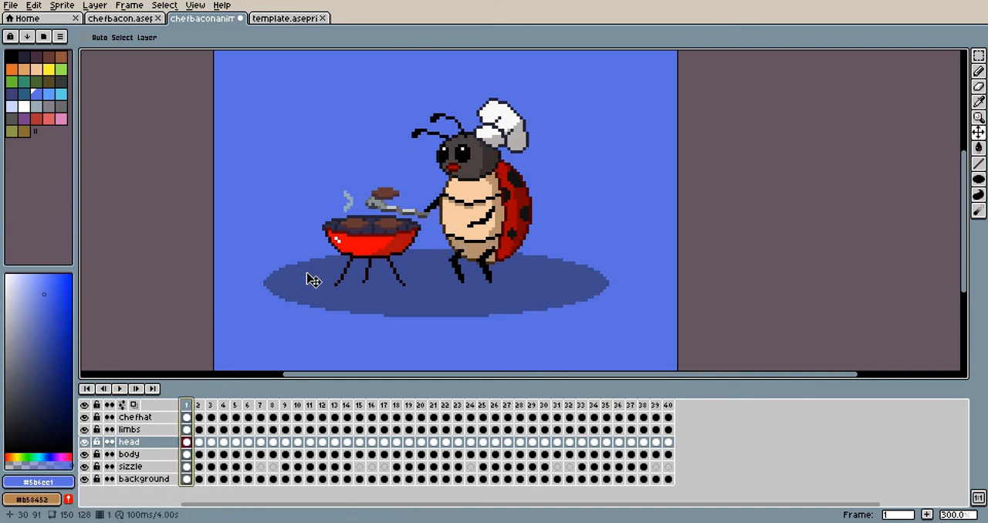
Step: Hide the chef hat, smoke, head and body layers, keeping the background and grill visible
left_click(96, 455)
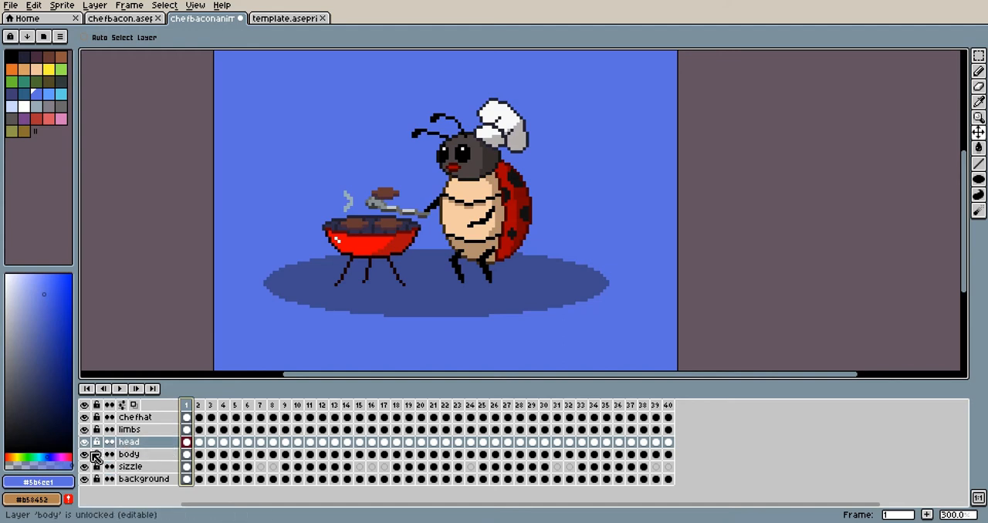
left_click(85, 430)
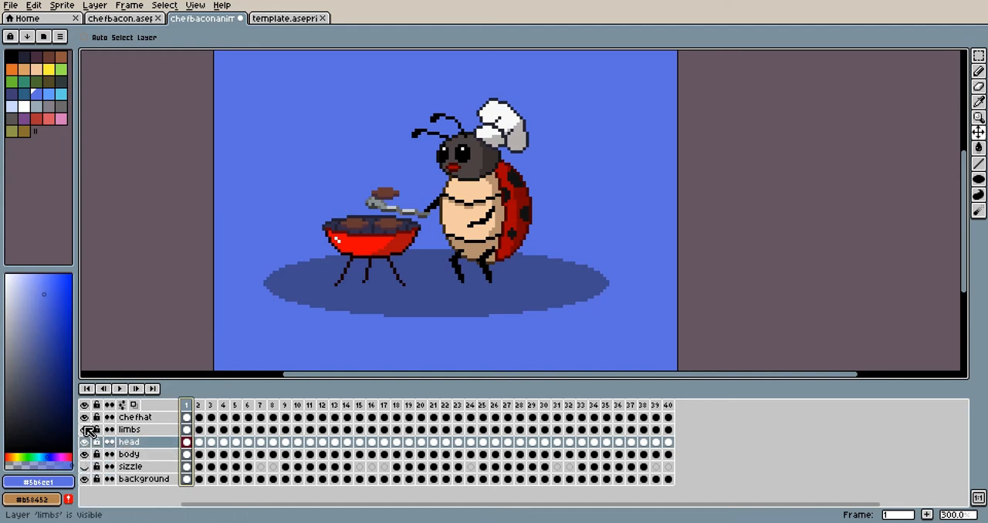
left_click(84, 429)
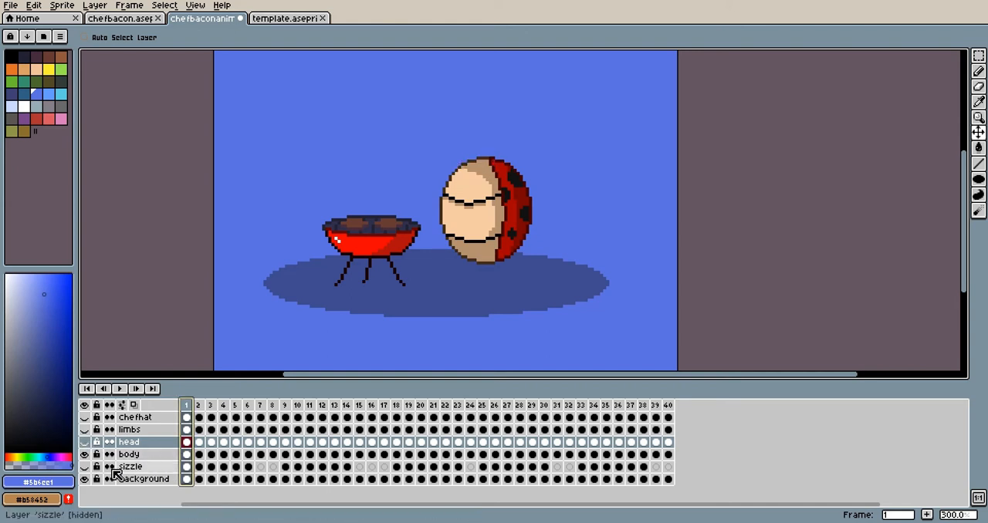
left_click(86, 456)
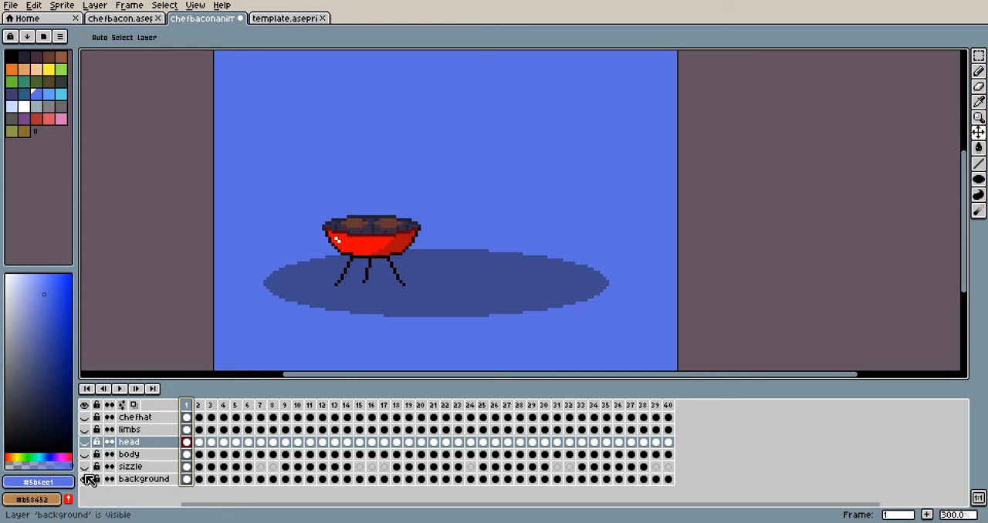
left_click(85, 479)
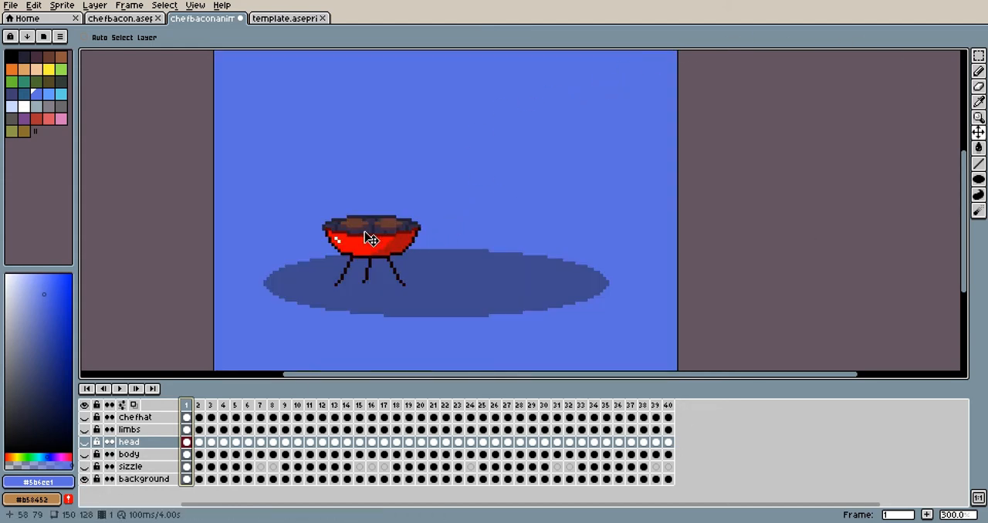
left_click(83, 480)
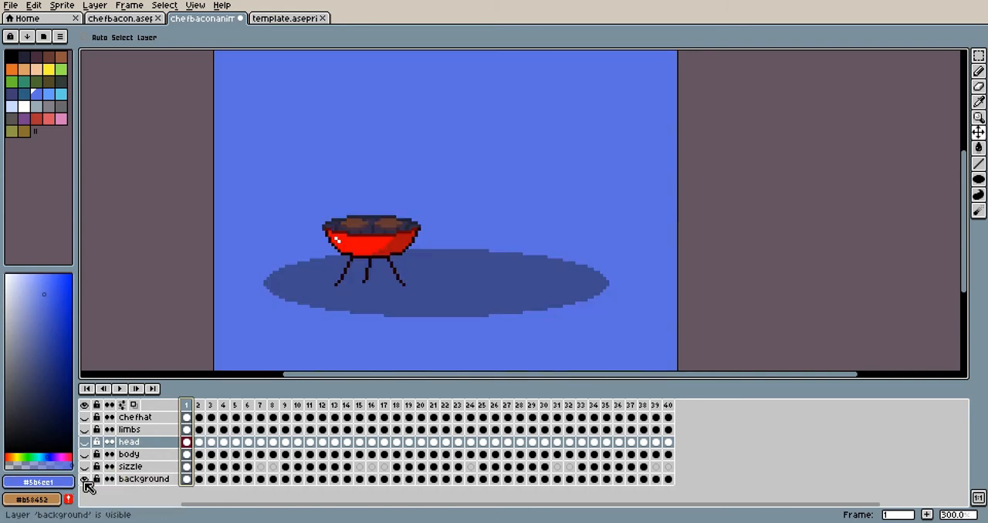
left_click(83, 441)
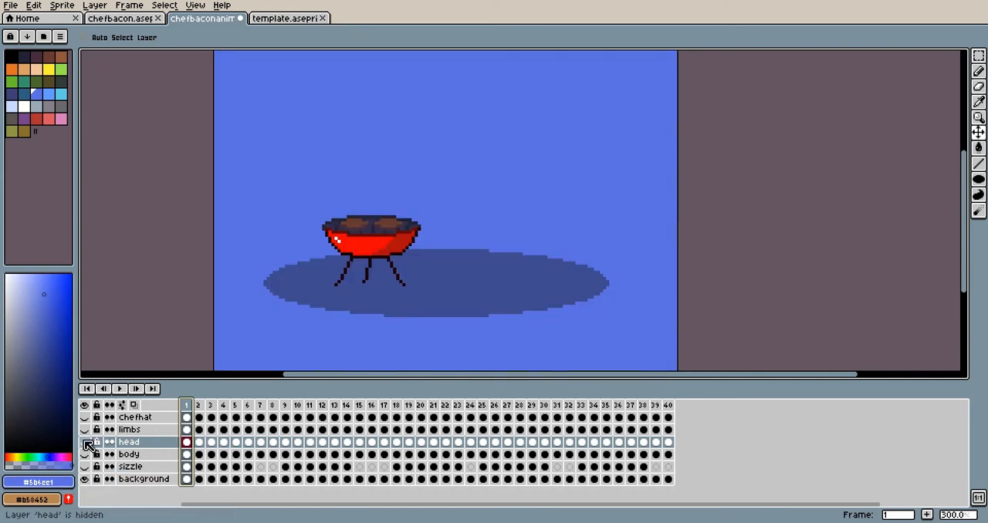
left_click(86, 456)
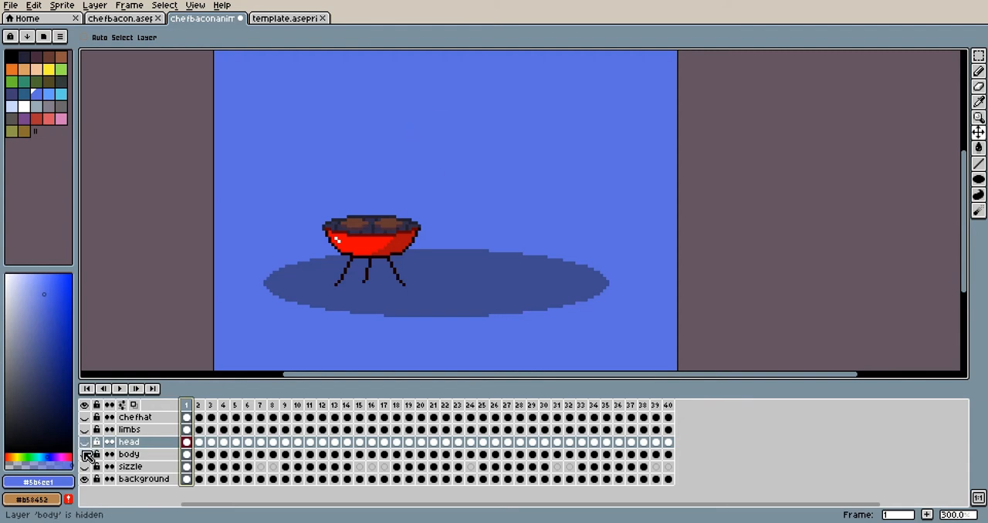
Step: Show the body layer again and step through the timeline to frame 15
left_click(84, 457)
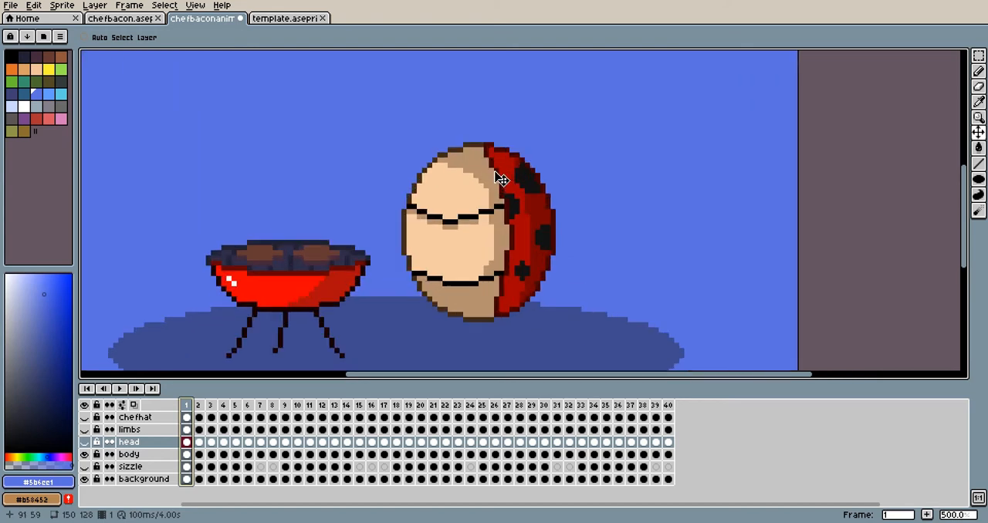
mouse_move(515, 270)
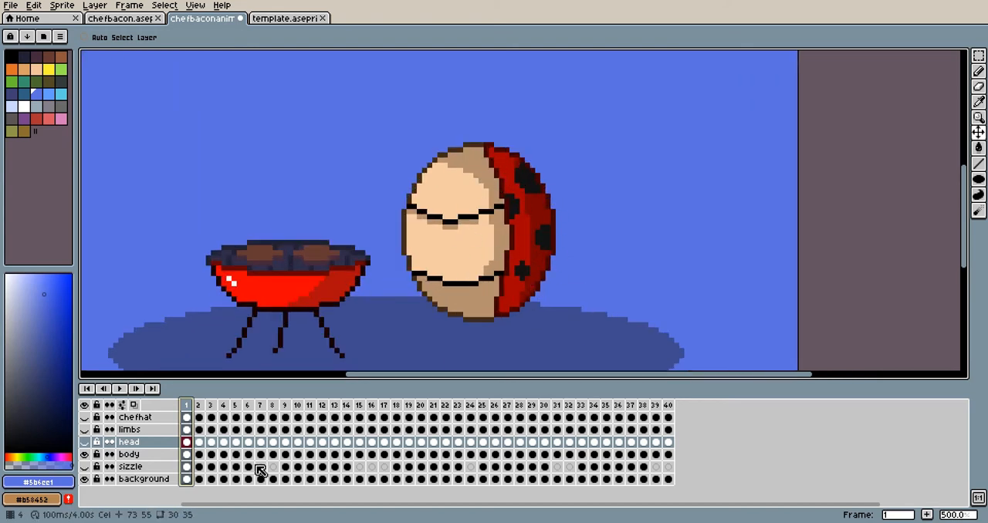
left_click(198, 404)
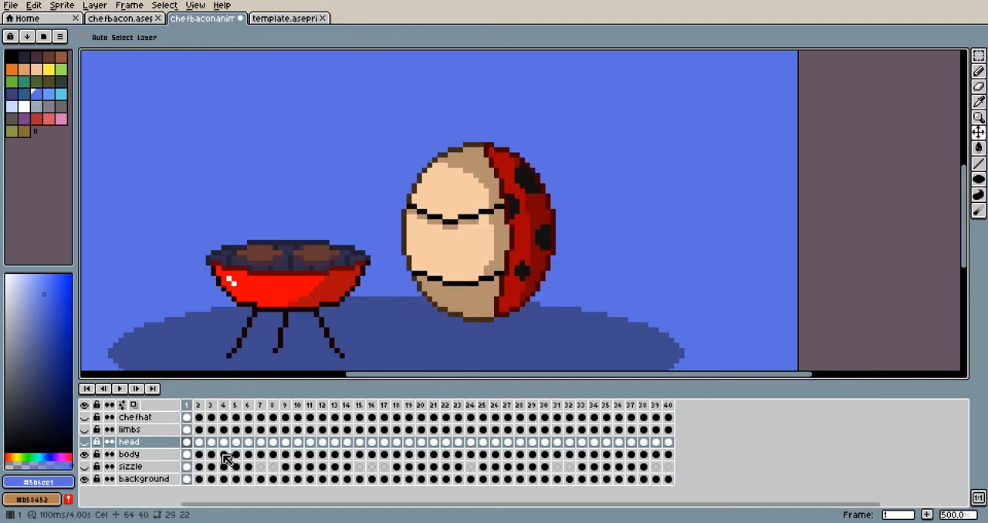
left_click(249, 404)
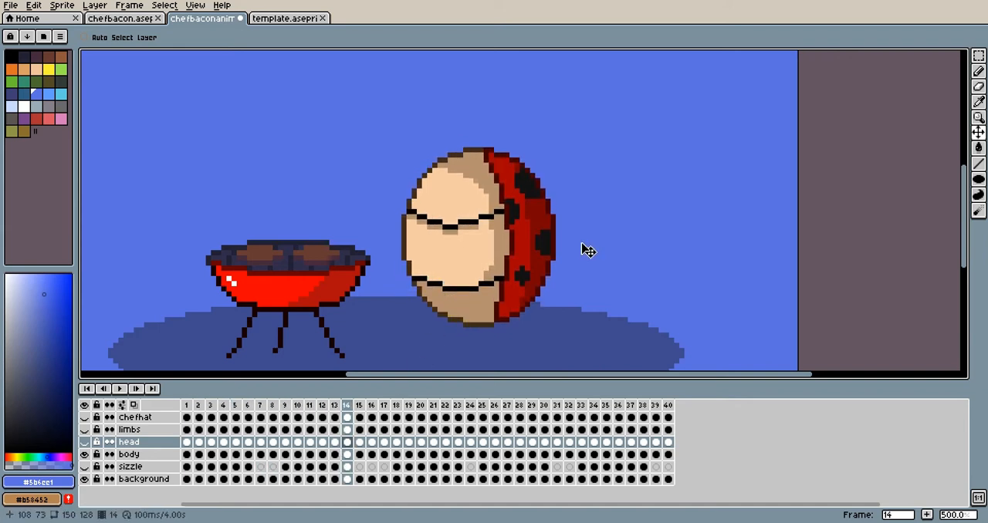
left_click(358, 404)
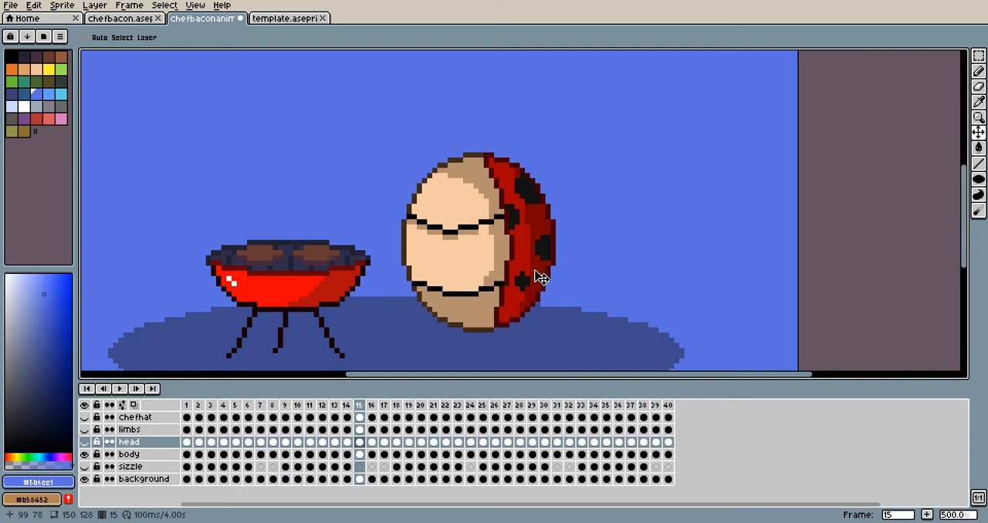
left_click(96, 445)
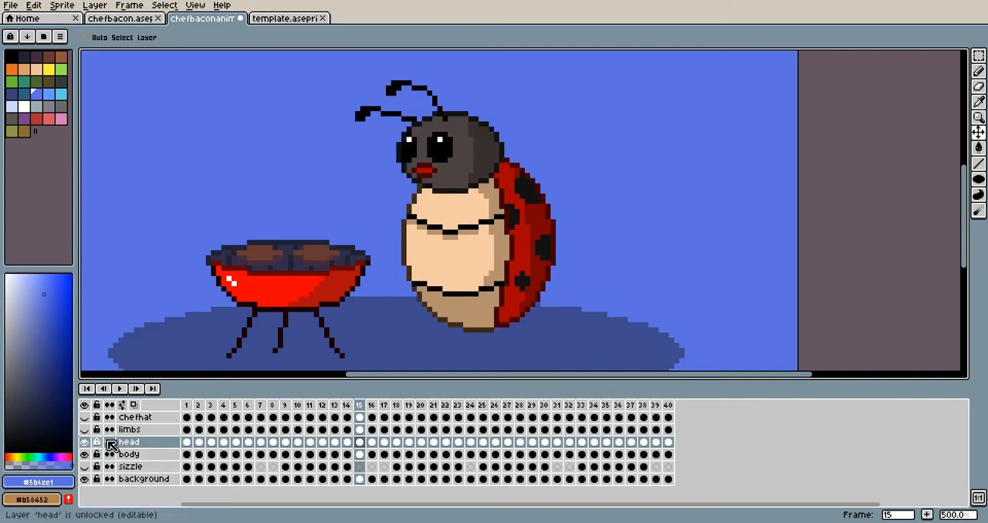
left_click(136, 454)
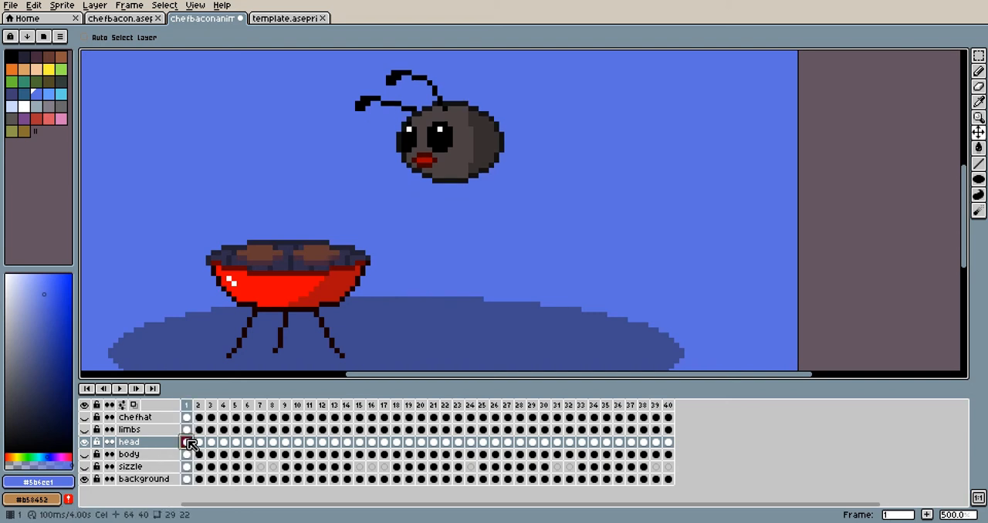
left_click(271, 404)
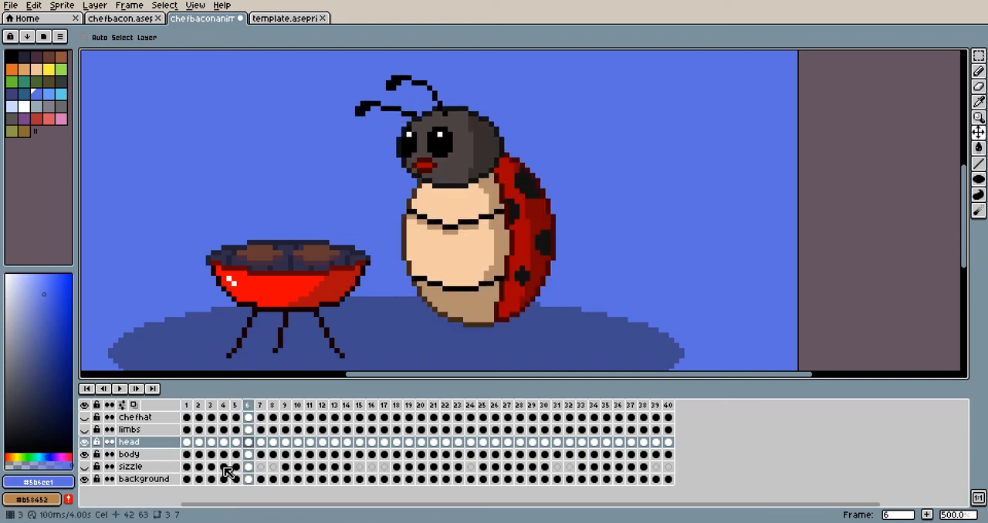
left_click(197, 404)
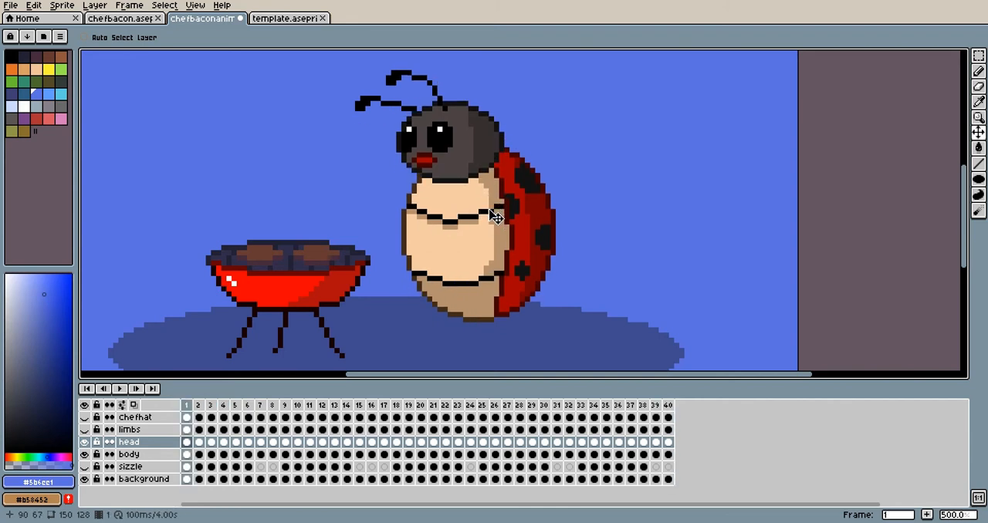
left_click(296, 405)
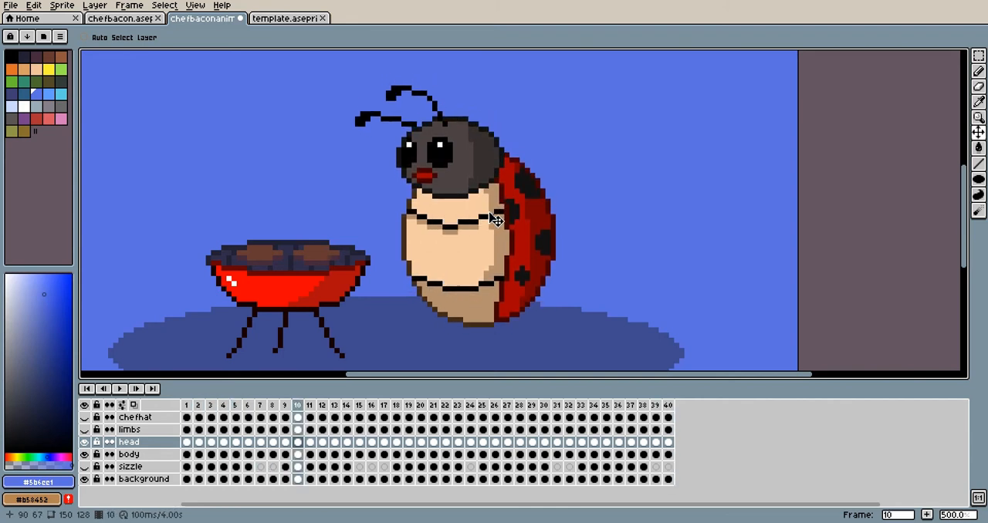
left_click(358, 405)
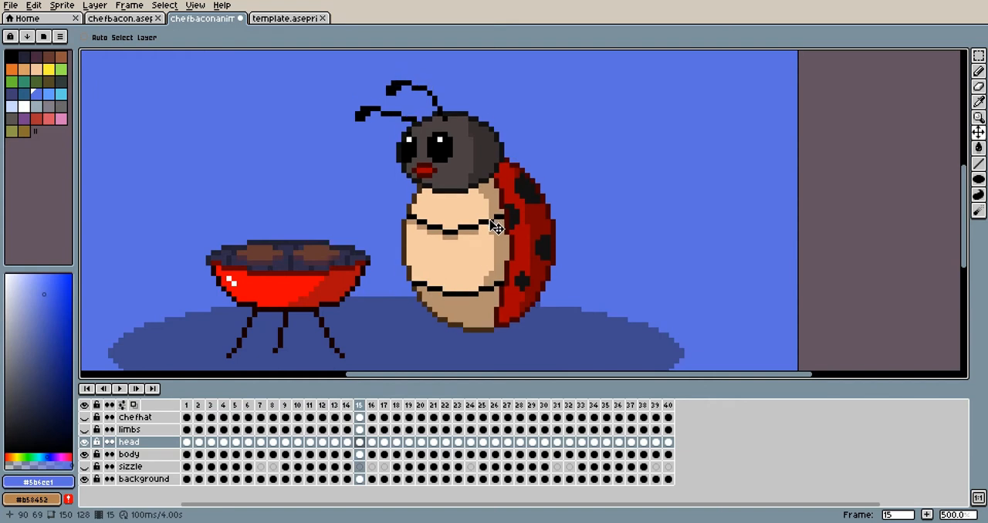
left_click(445, 423)
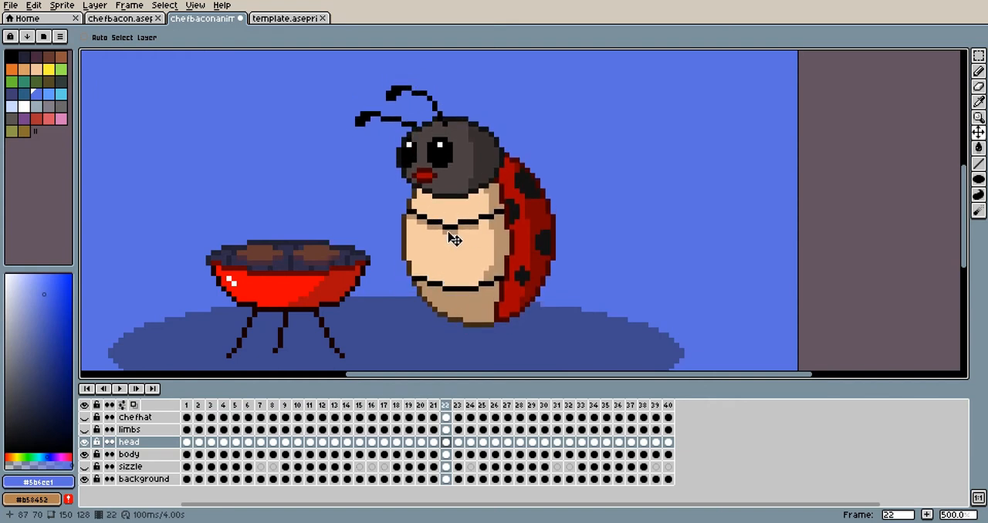
left_click(319, 404)
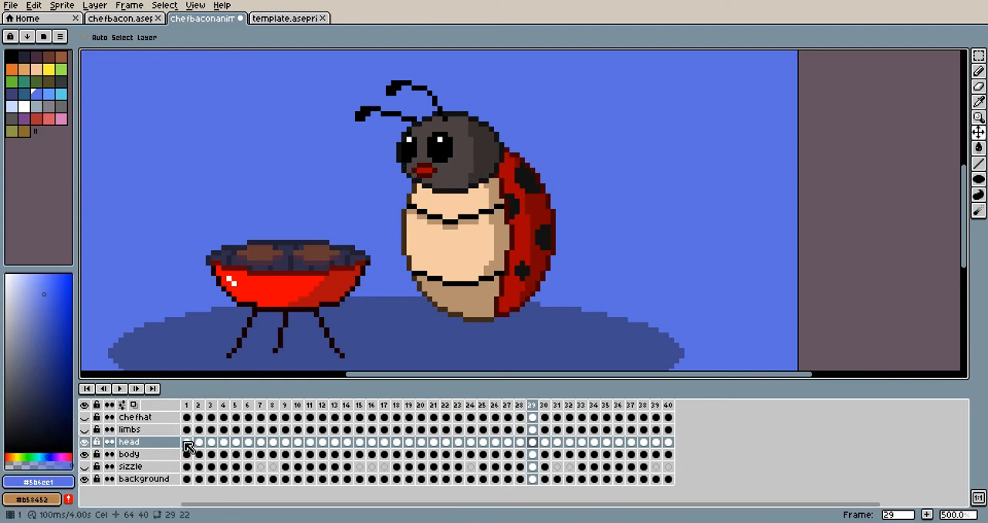
Step: Select the limbs layer and review the patty flip at frames 13, 19 and later
left_click(185, 442)
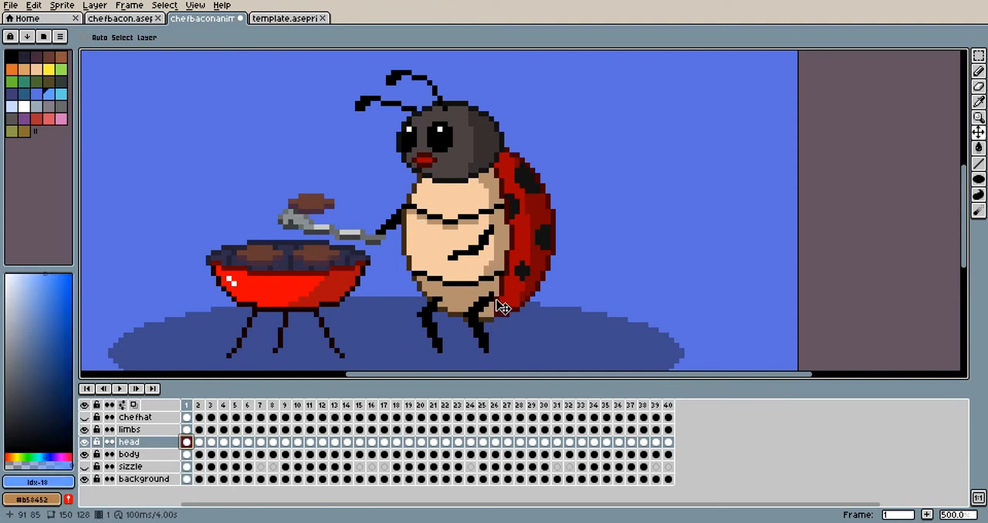
left_click(129, 429)
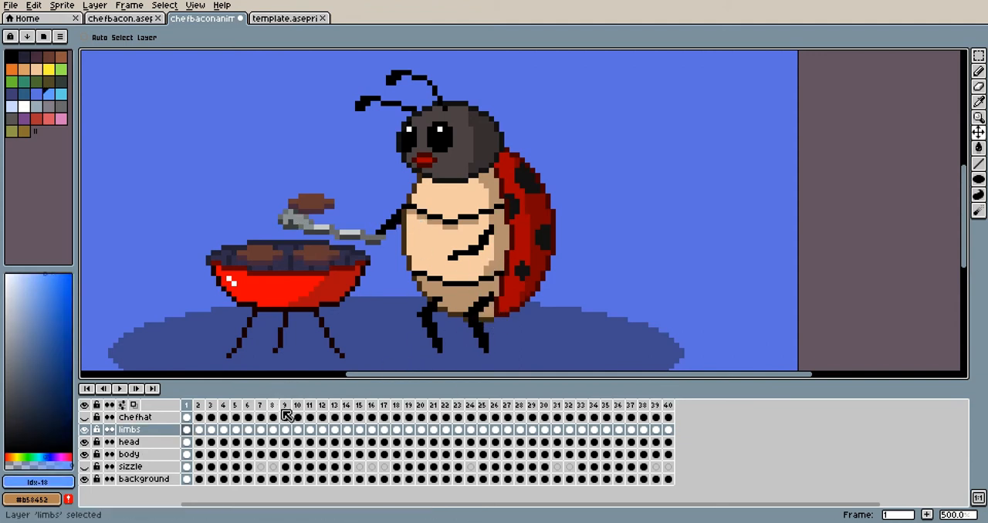
left_click(223, 404)
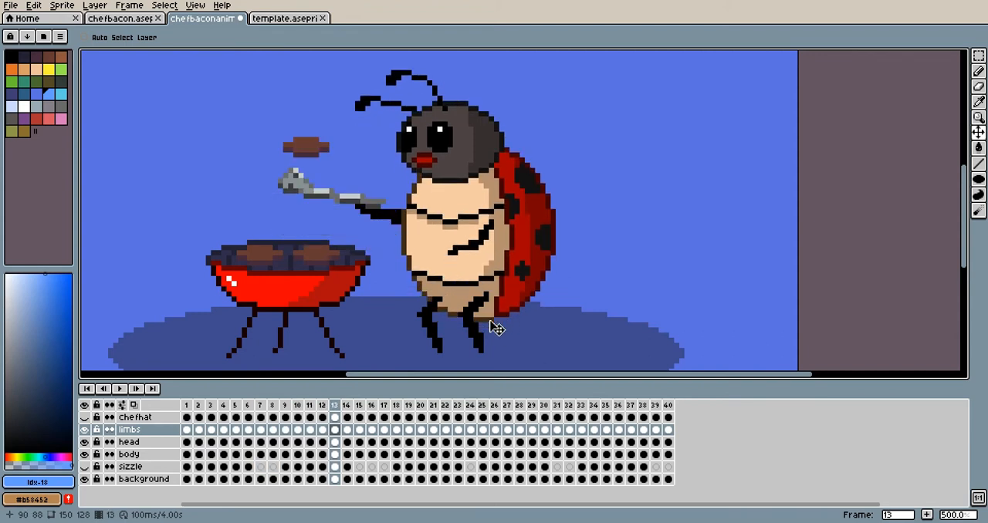
left_click(410, 417)
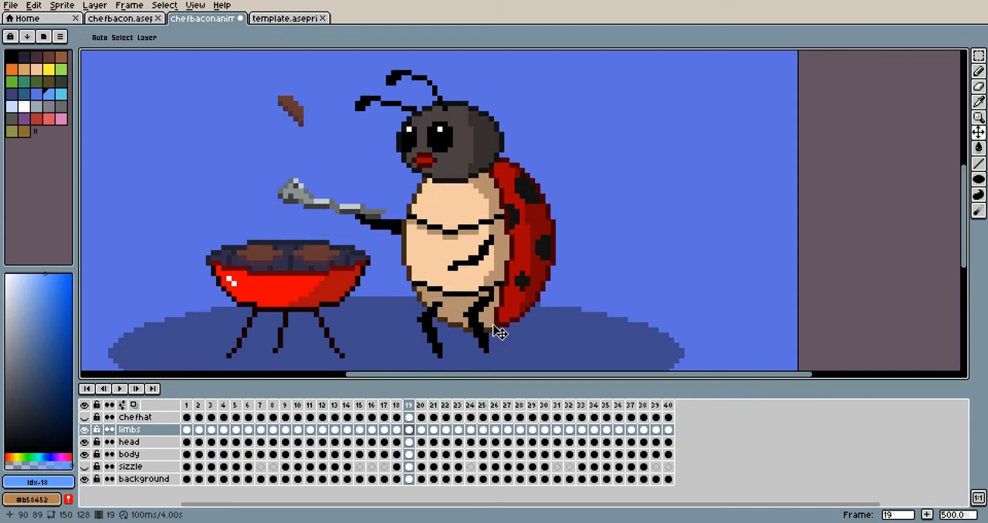
left_click(519, 403)
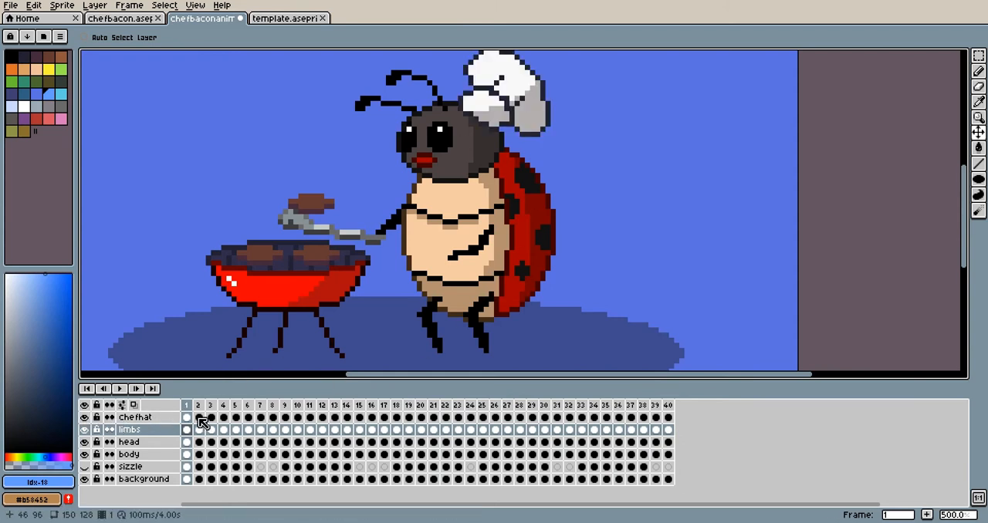
Step: Select the chef hat layer and check the hat on frames 5, 10, 16 and 23, ending at frame 1
left_click(138, 417)
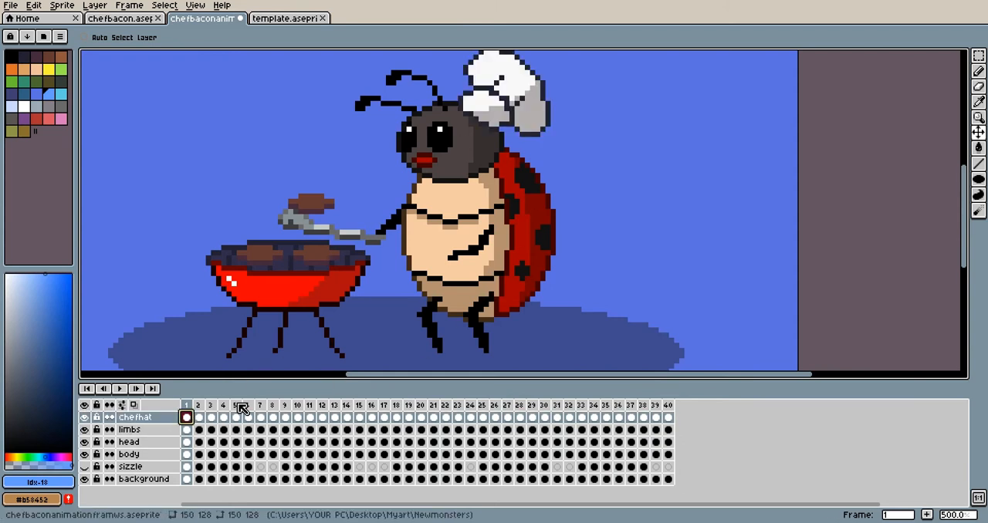
left_click(235, 417)
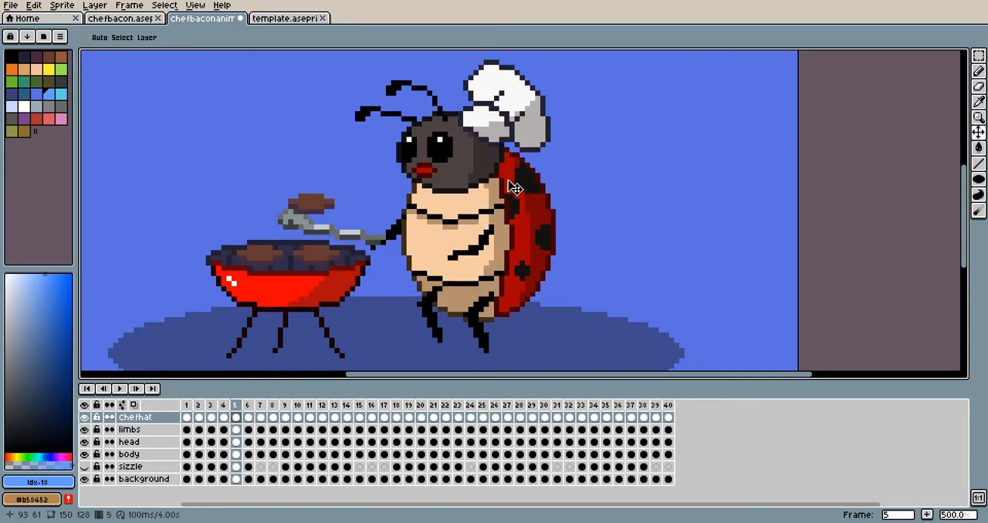
left_click(298, 405)
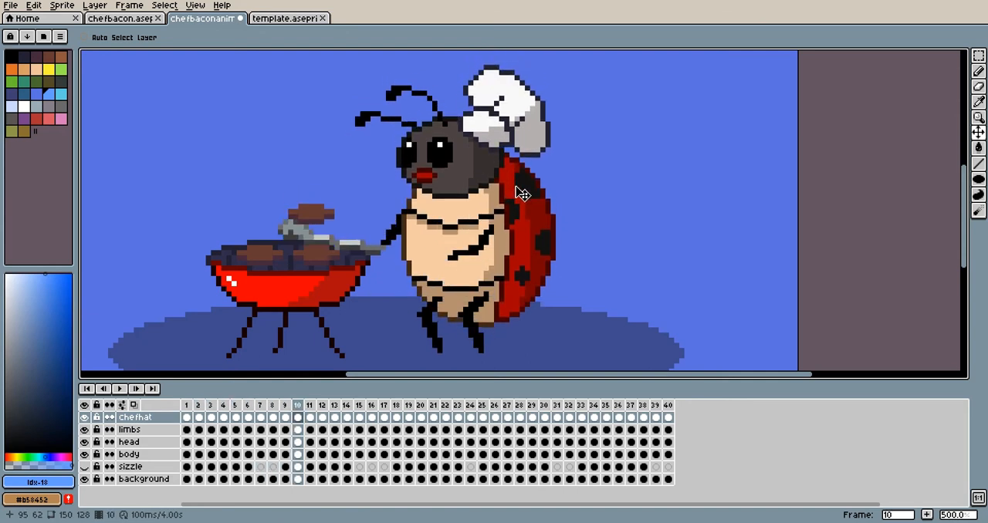
left_click(369, 404)
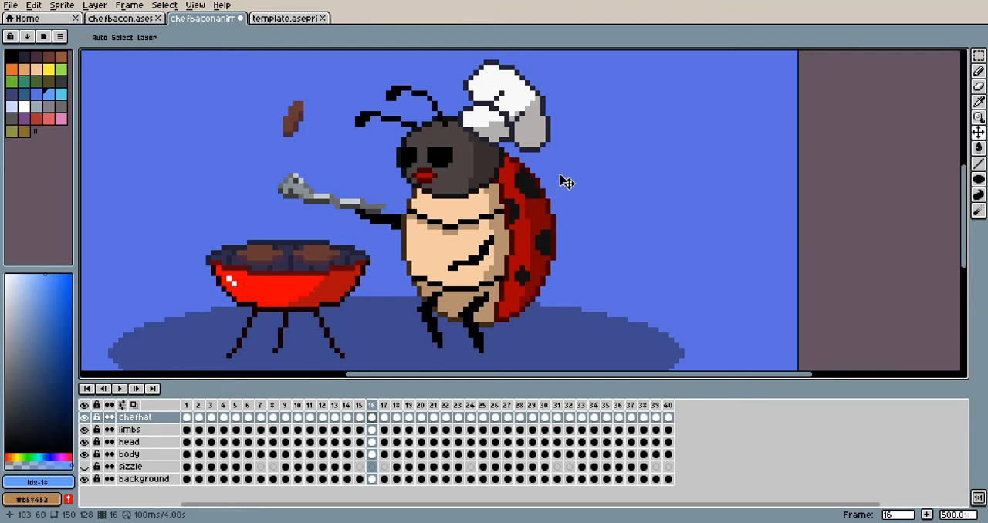
left_click(456, 423)
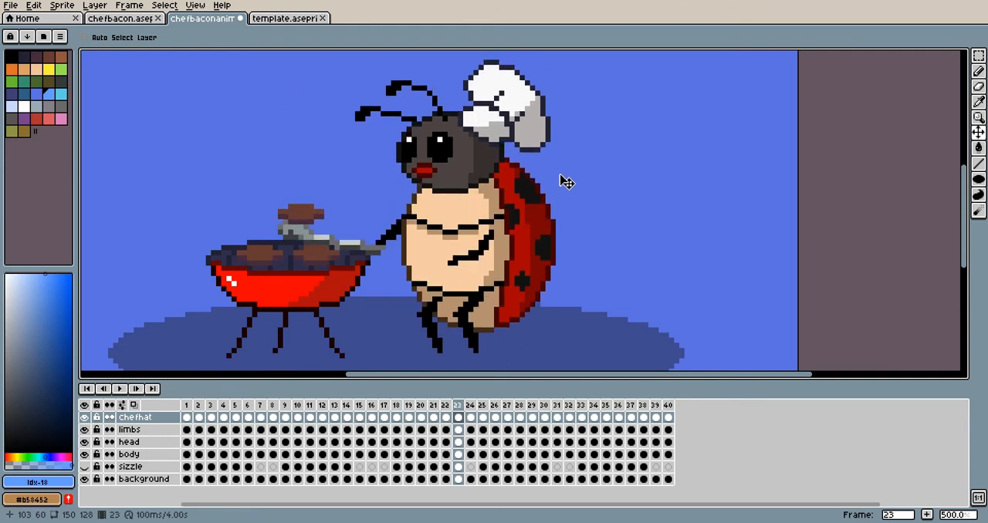
left_click(642, 403)
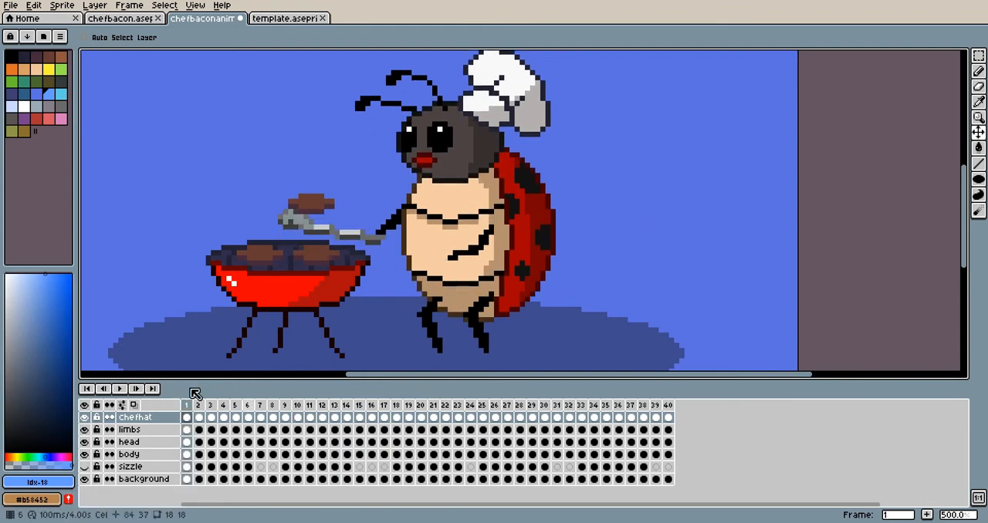
Step: Set smoke cel opacities such as 50, 25, 200 and 100 on frames 7, 10 and later via Cel Properties
left_click(85, 466)
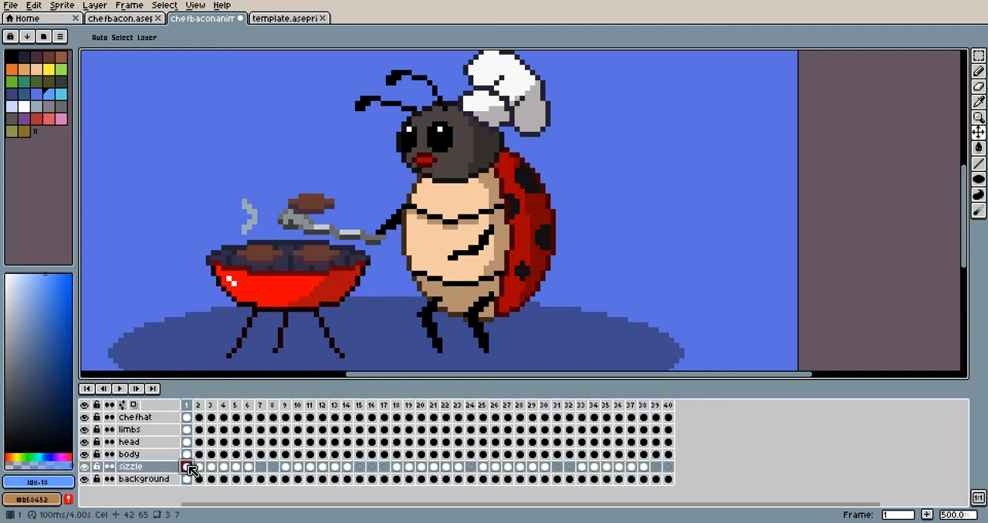
left_click(210, 405)
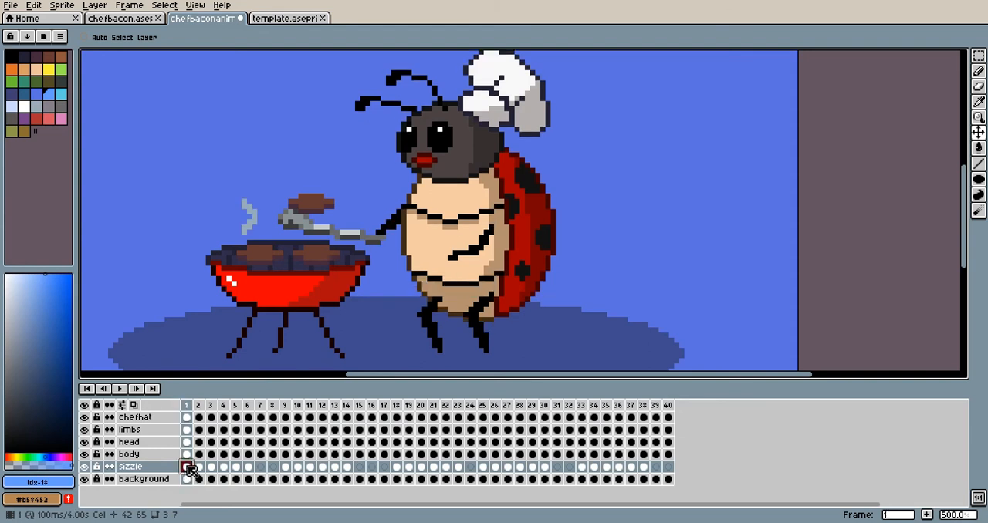
left_click(259, 404)
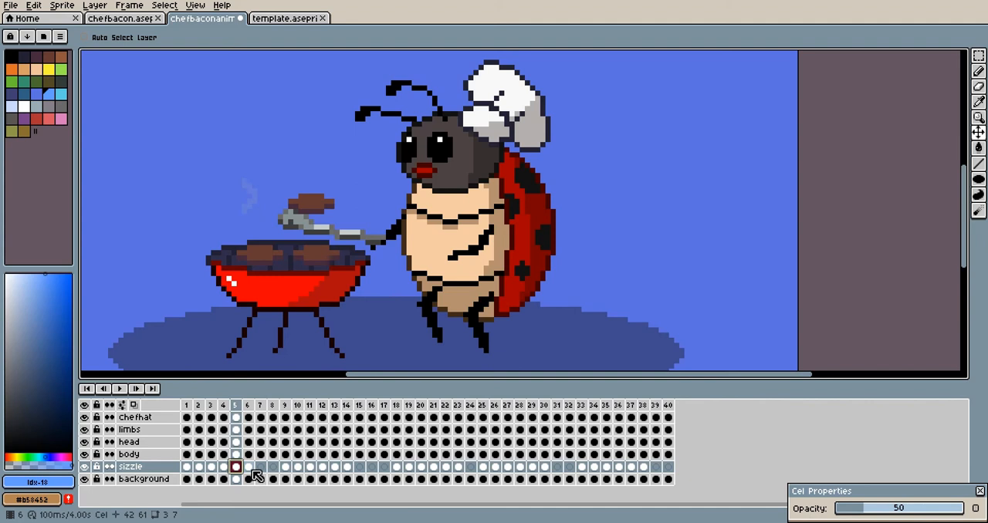
left_click(249, 404)
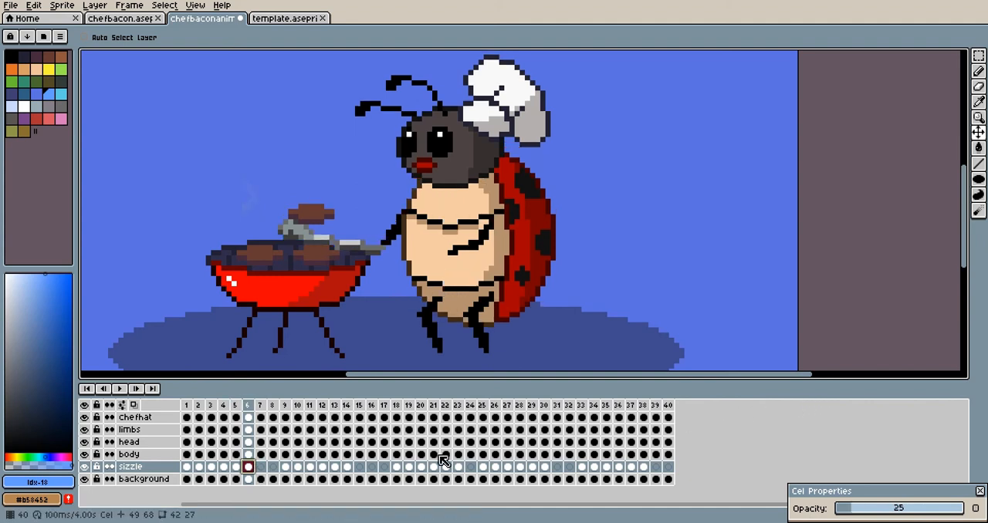
left_click(262, 467)
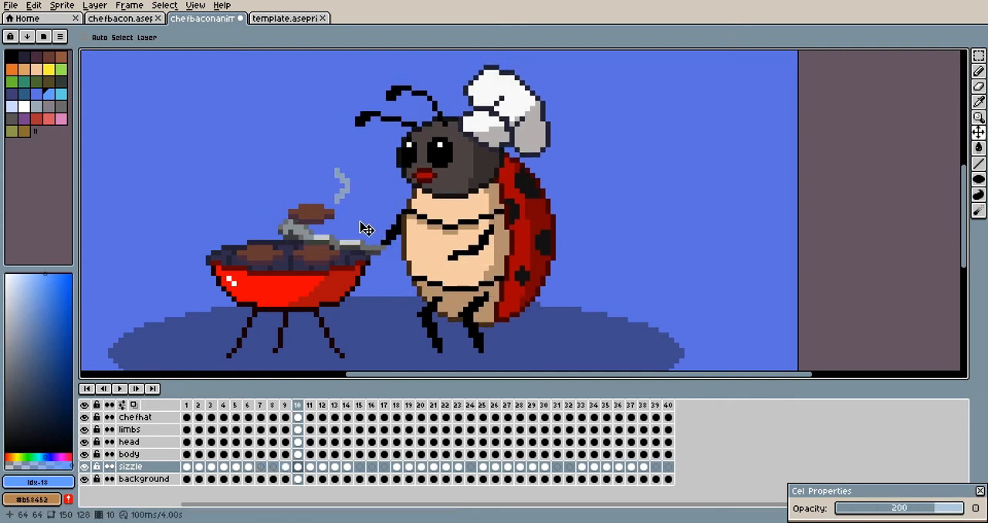
mouse_move(442, 259)
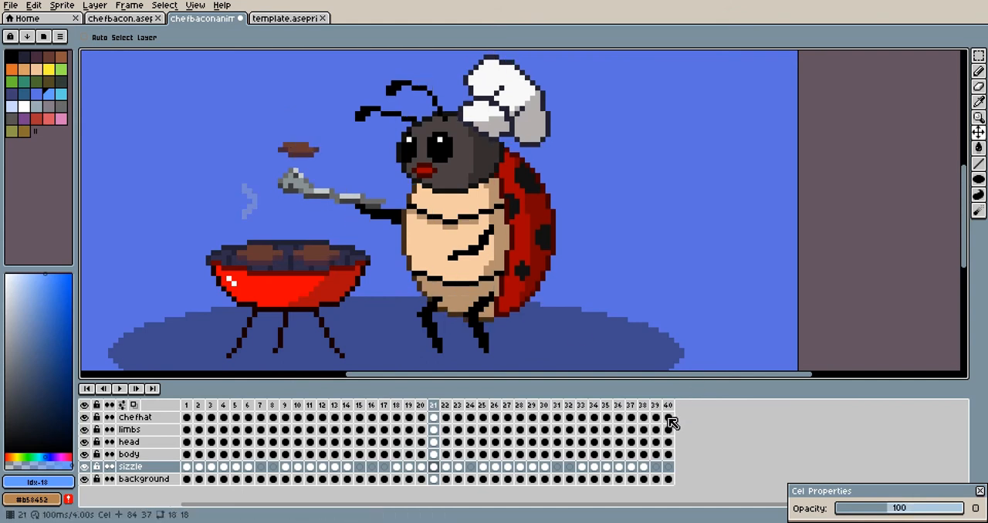
left_click(533, 403)
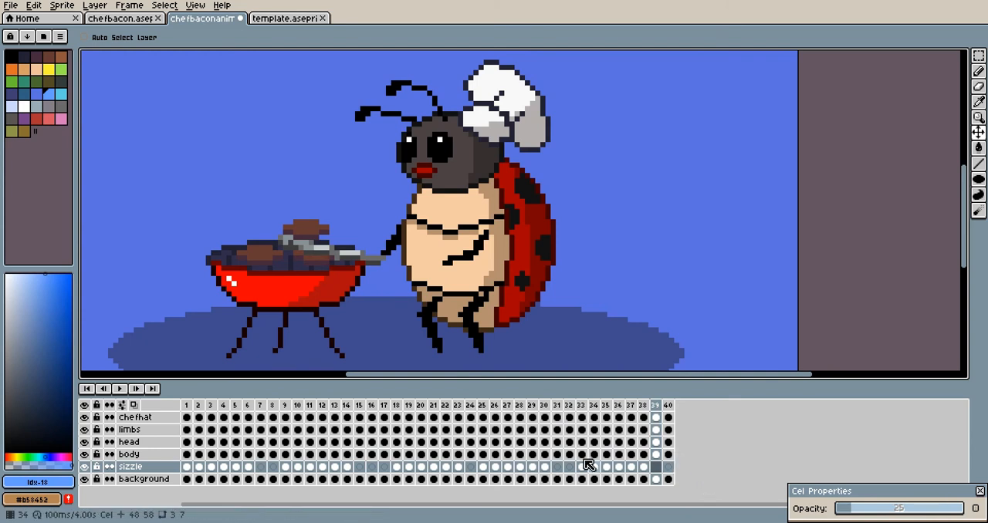
mouse_move(477, 369)
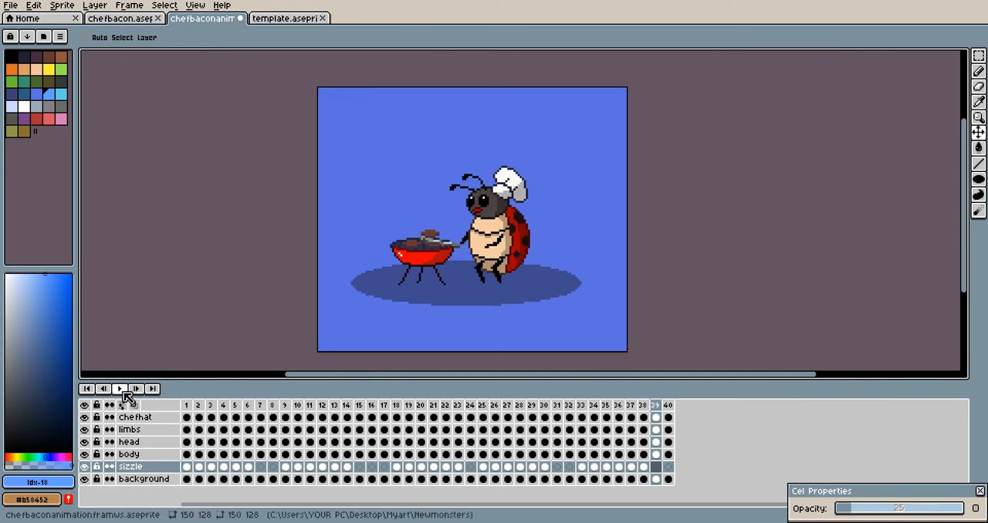
Step: Preview the loop, peek at the template sprite and return to the ladybug animation document
left_click(118, 389)
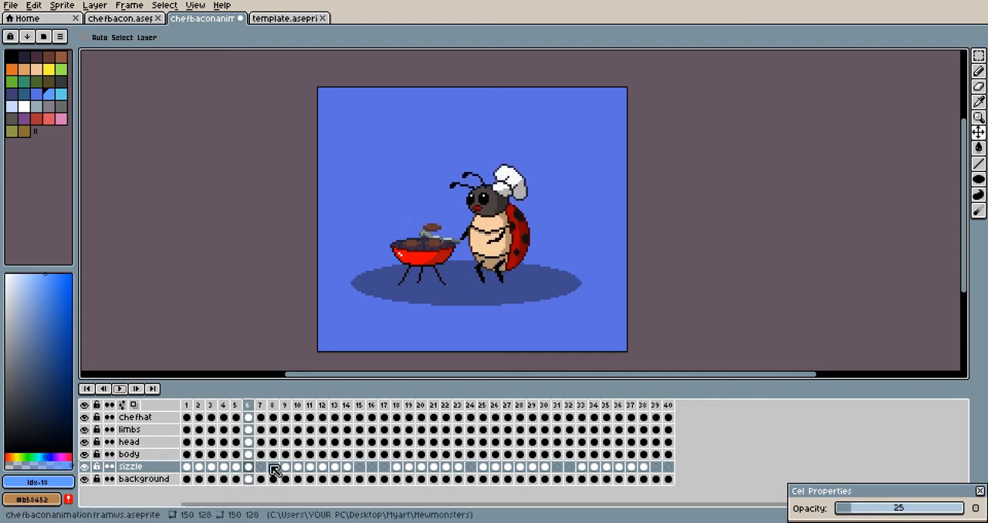
left_click(287, 25)
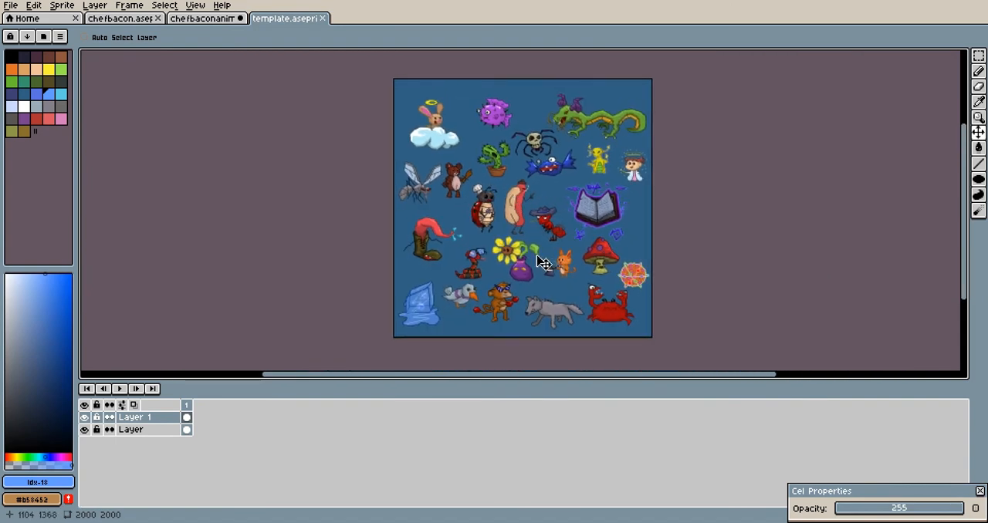
left_click(203, 18)
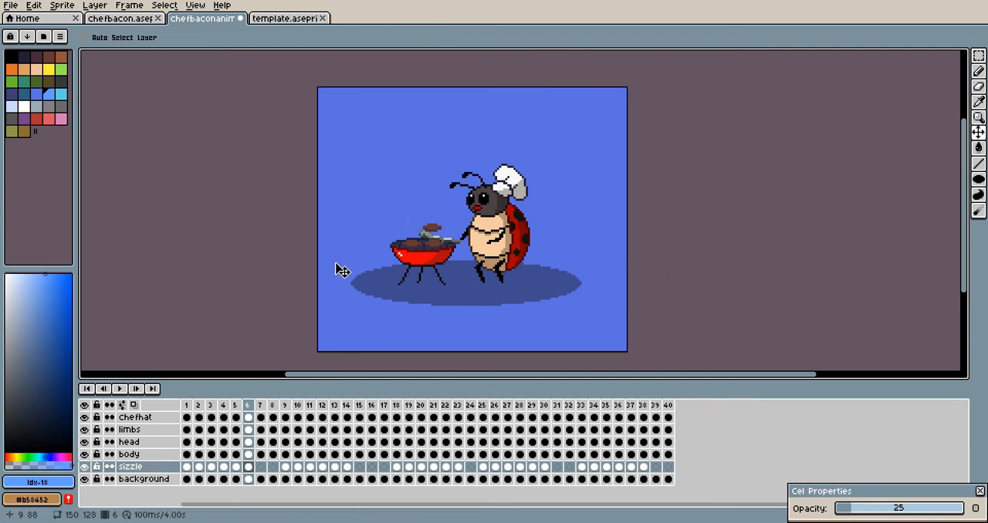
left_click(64, 7)
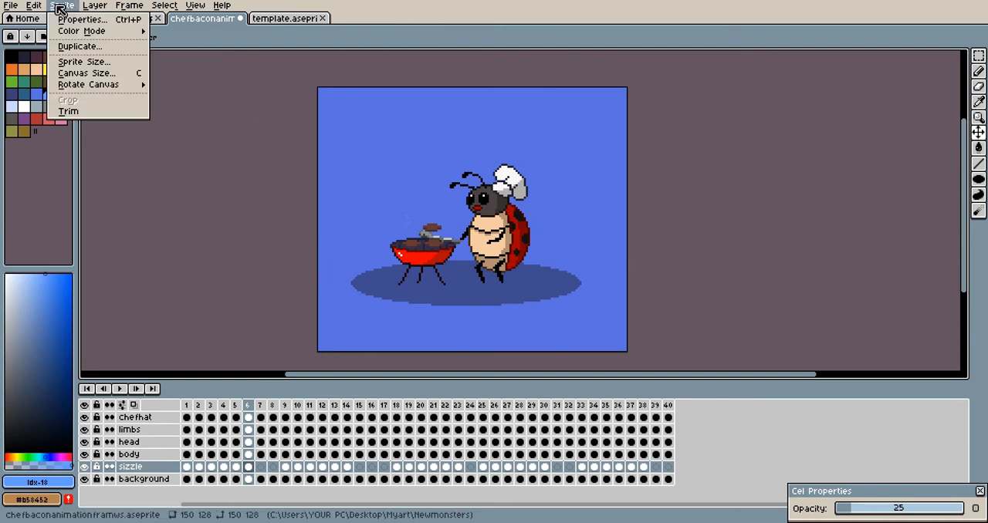
left_click(86, 72)
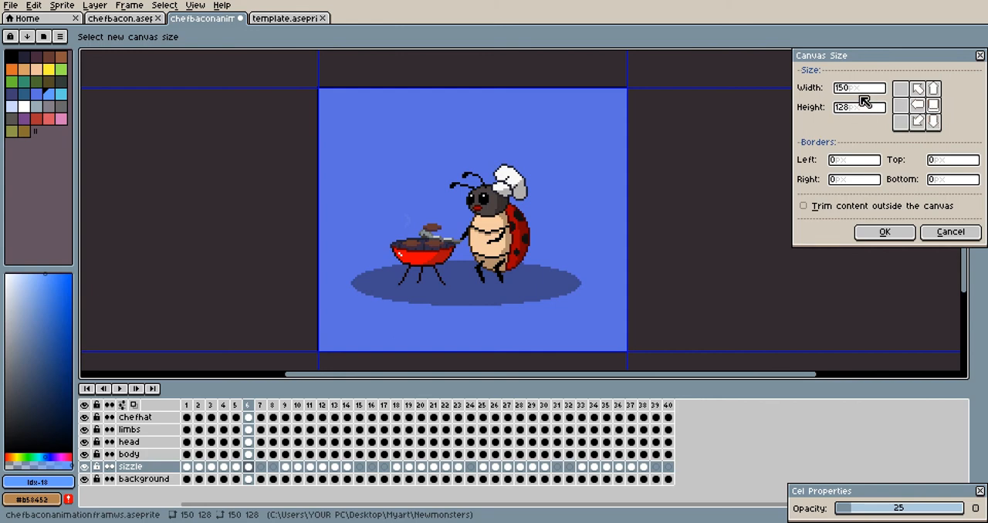
triple_click(852, 87)
type("200")
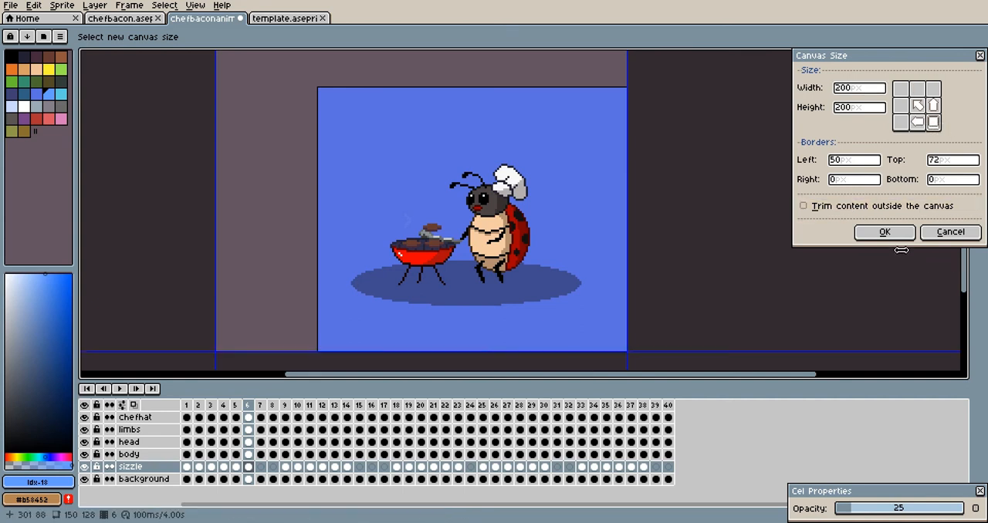
left_click(885, 232)
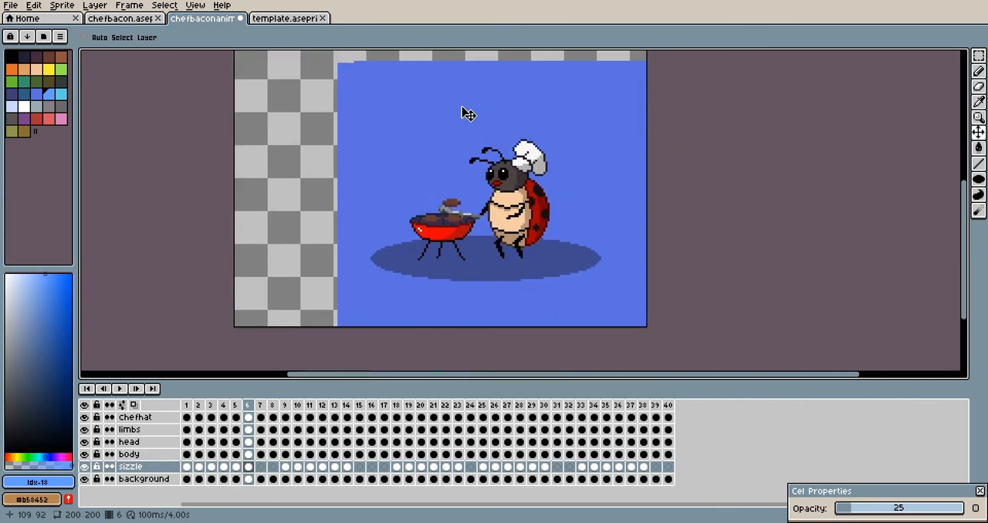
mouse_move(290, 111)
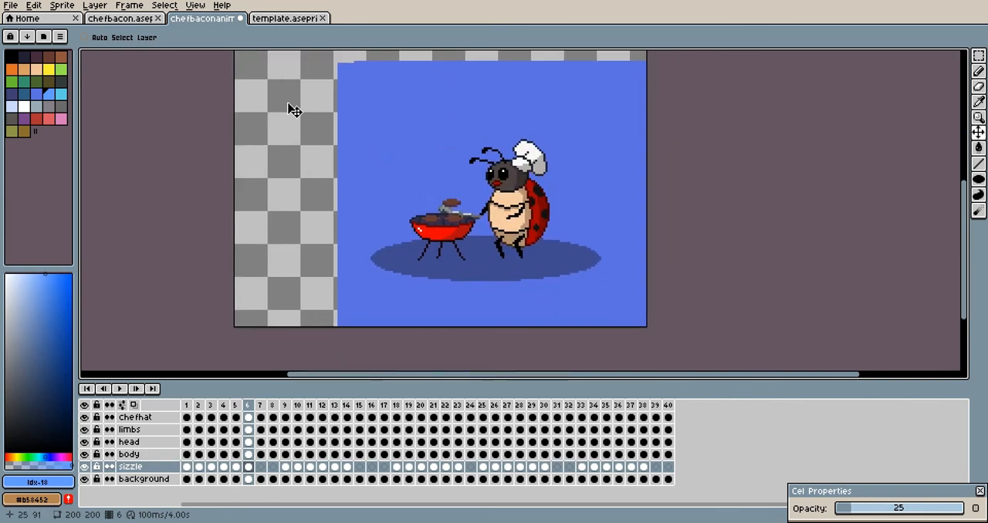
mouse_move(321, 214)
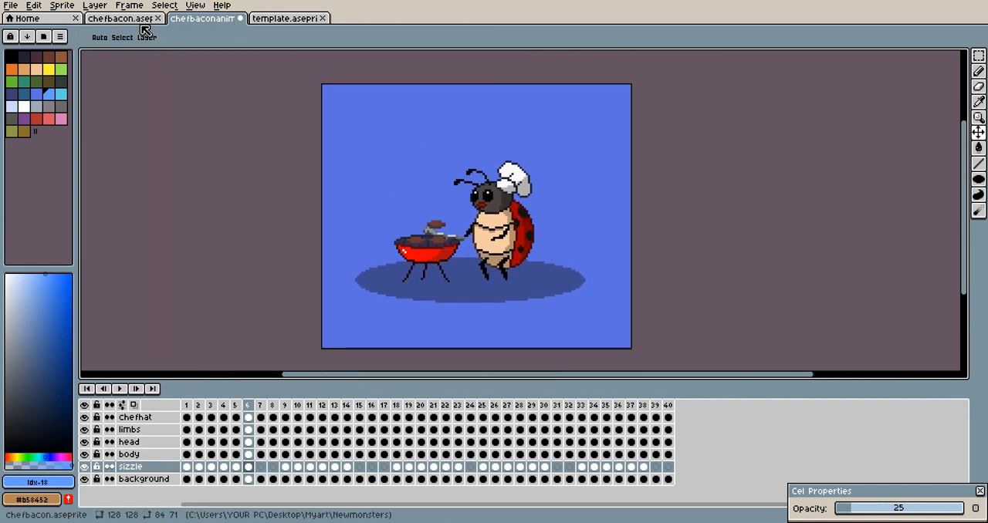
Step: Return from the parts document and flatten all the animation's layers into one
left_click(120, 21)
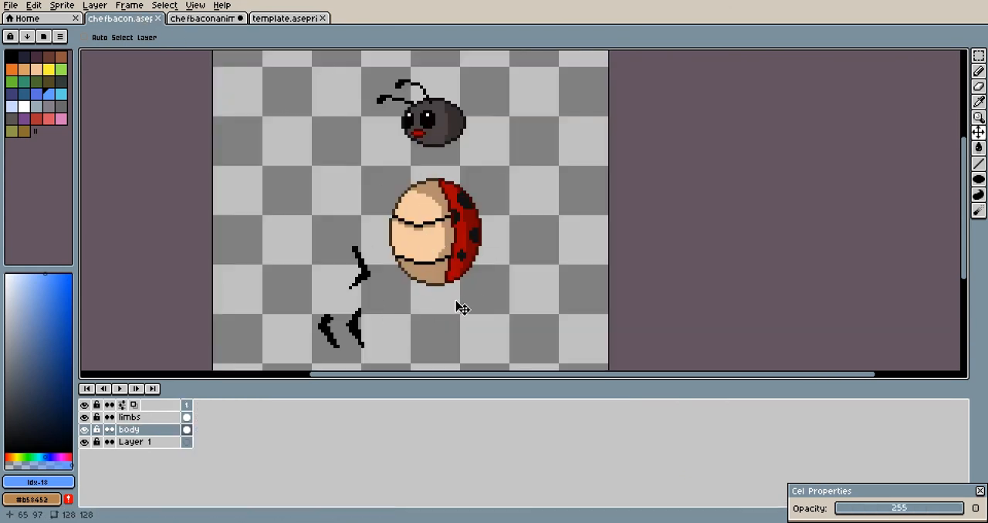
left_click(203, 22)
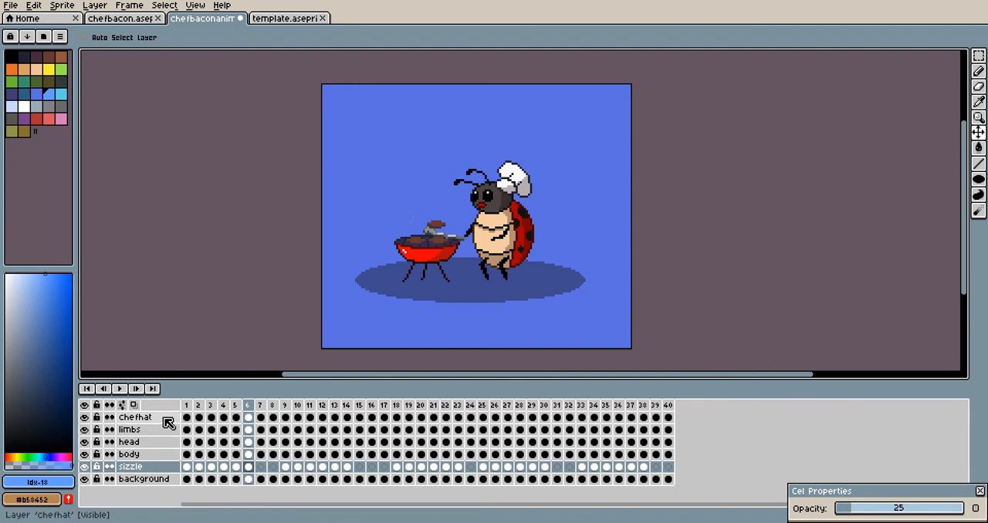
left_click(133, 459)
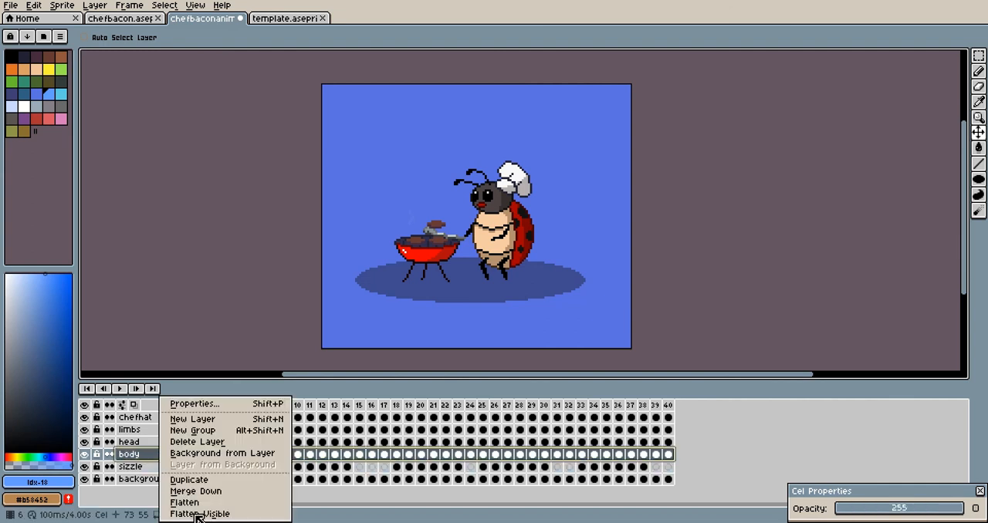
left_click(199, 513)
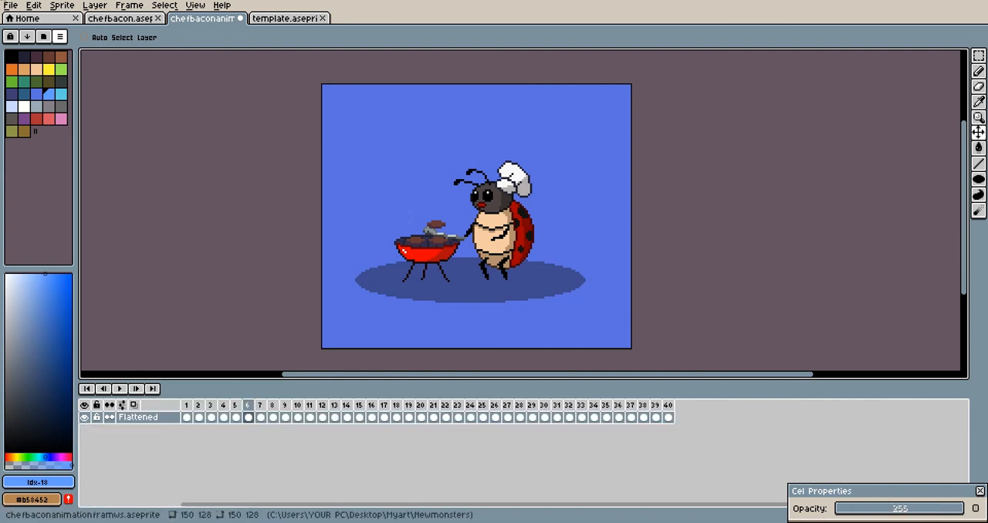
left_click(11, 5)
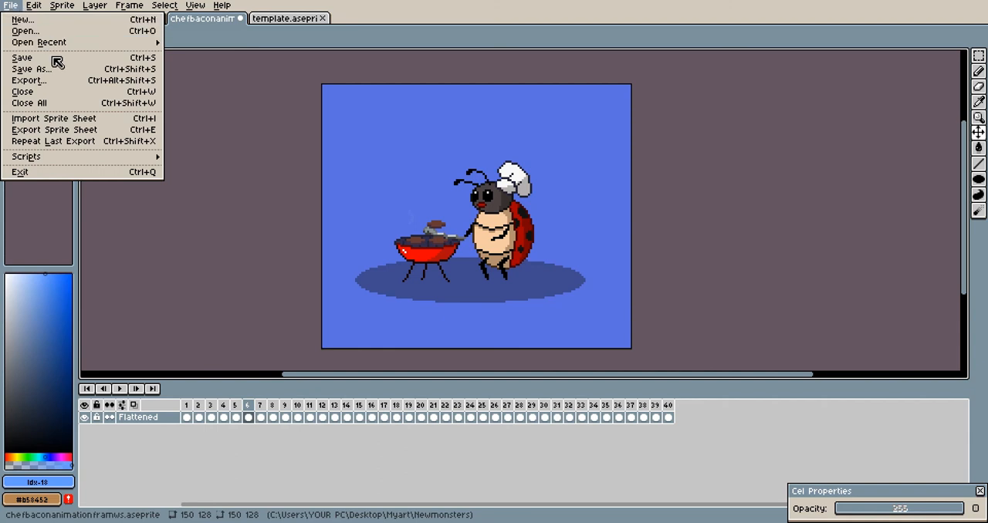
Step: Start Save As, name the file Chefladybug and choose GIF as the file type
left_click(31, 68)
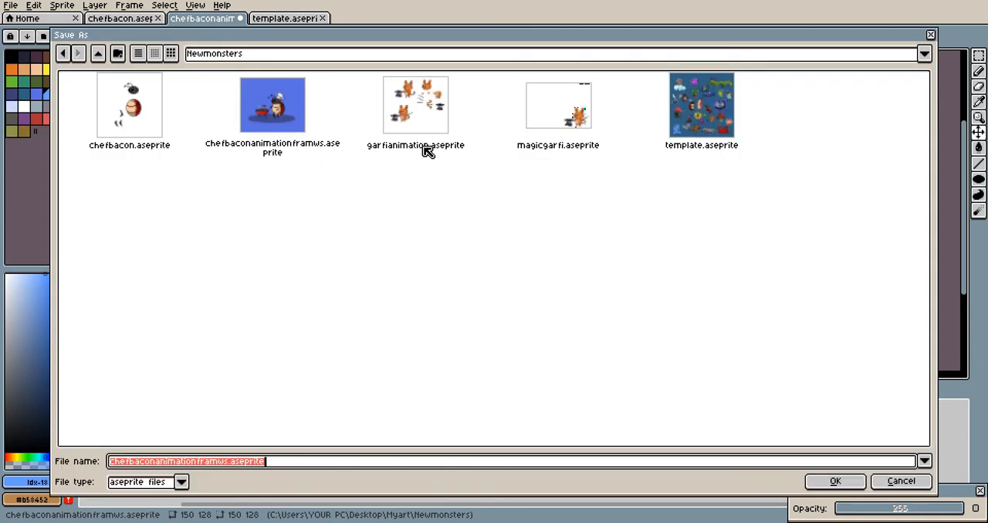
mouse_move(278, 481)
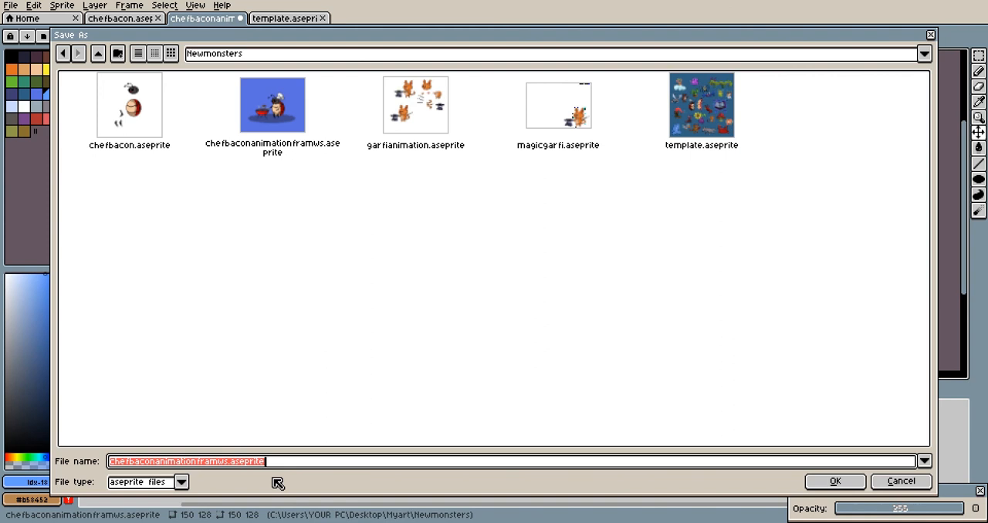
type("Chefladybug")
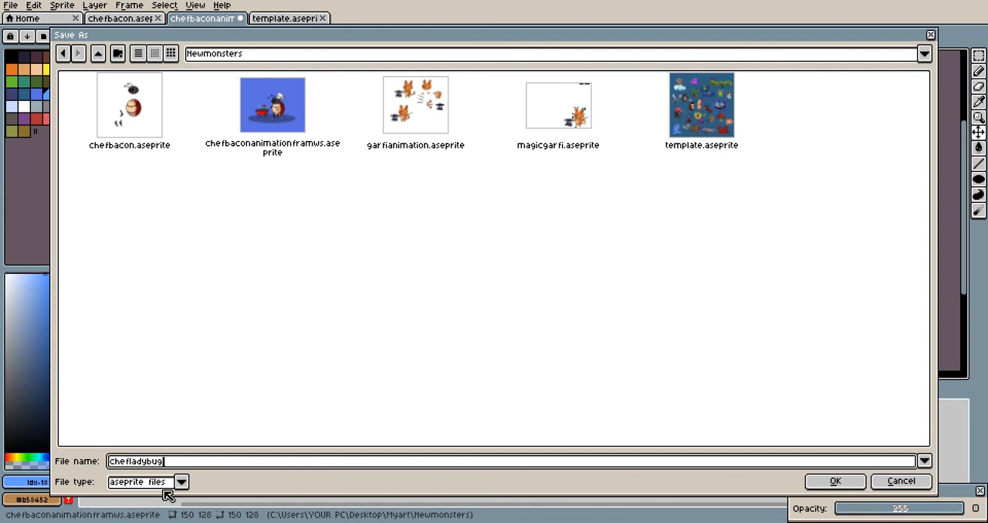
left_click(182, 483)
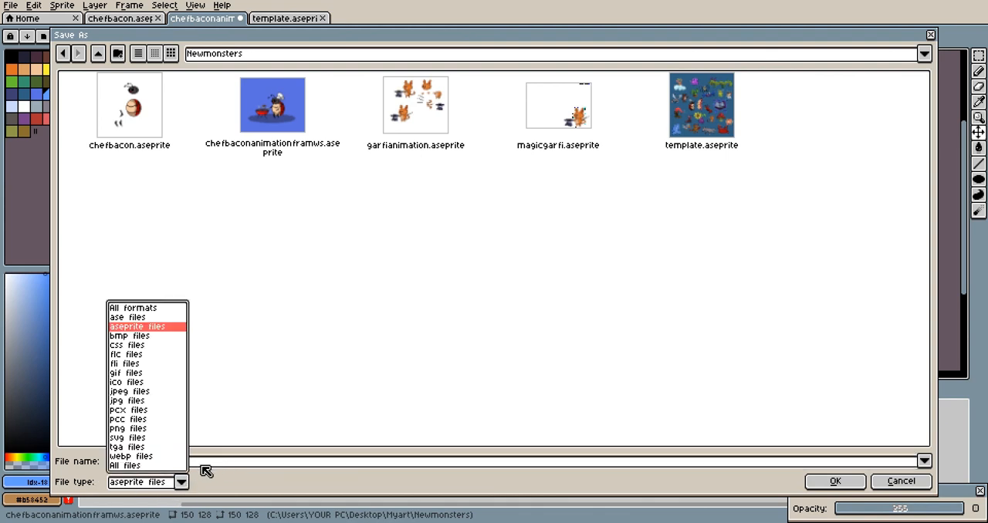
mouse_move(154, 376)
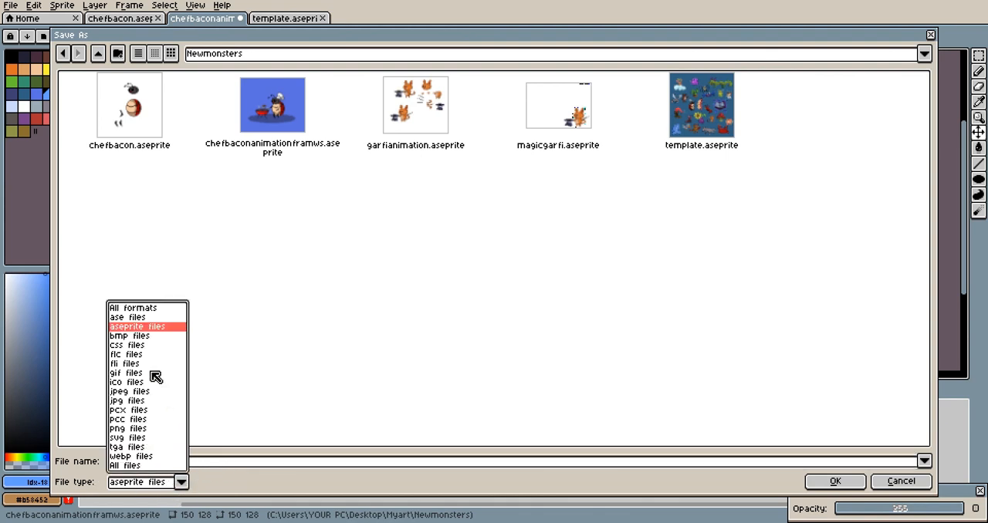
left_click(125, 373)
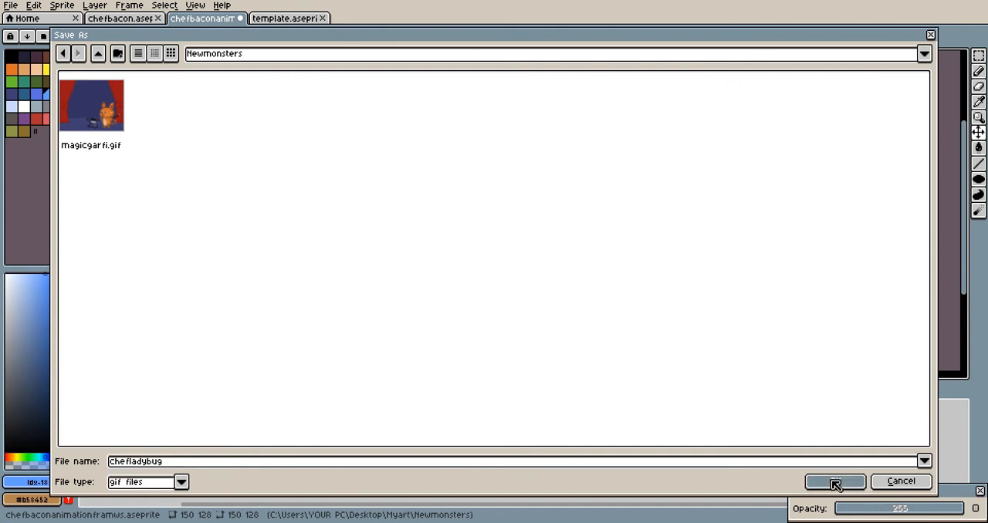
Step: Confirm the save with Animation Loop checked, producing the chefladybug GIF document
left_click(836, 481)
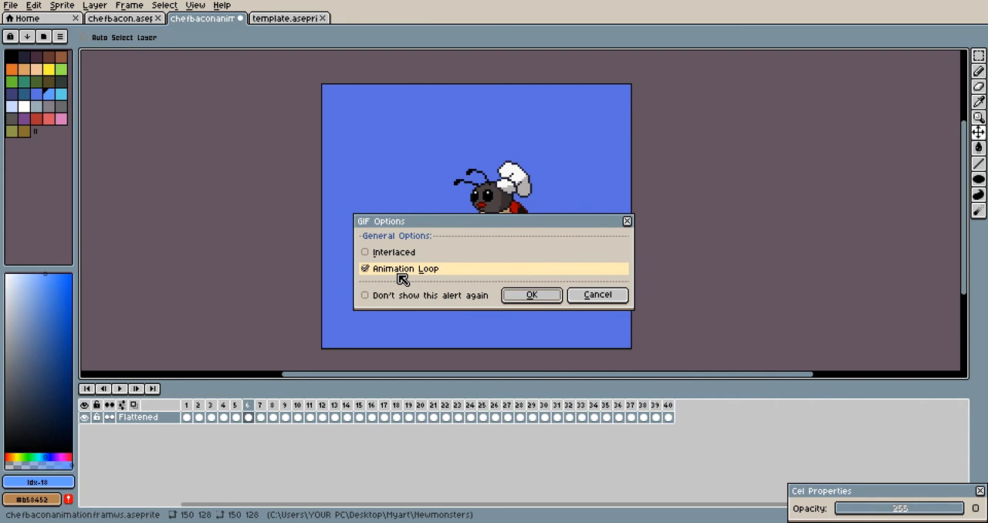
left_click(531, 295)
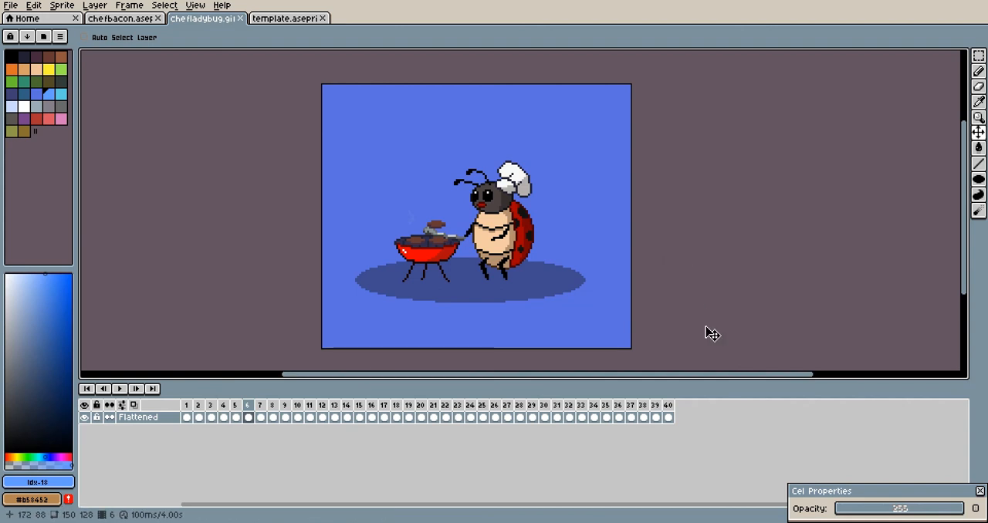
mouse_move(565, 307)
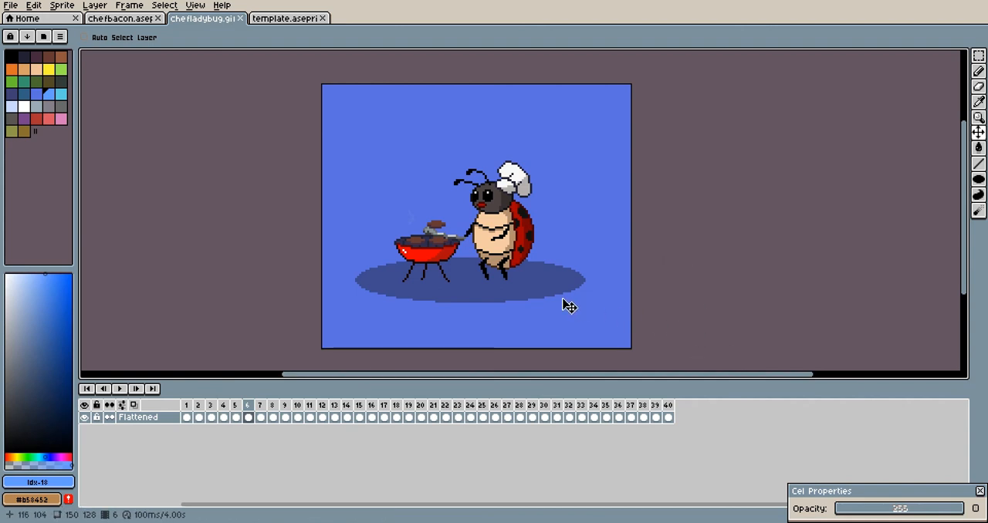